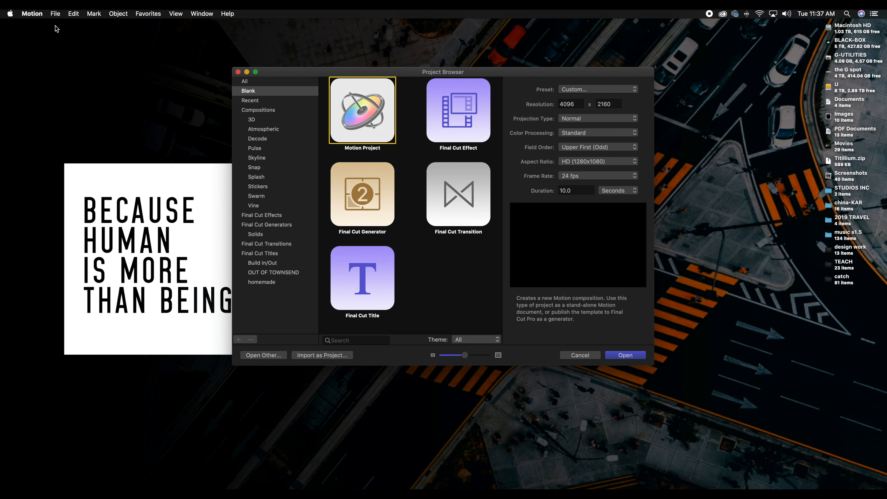
mouse_move(163, 108)
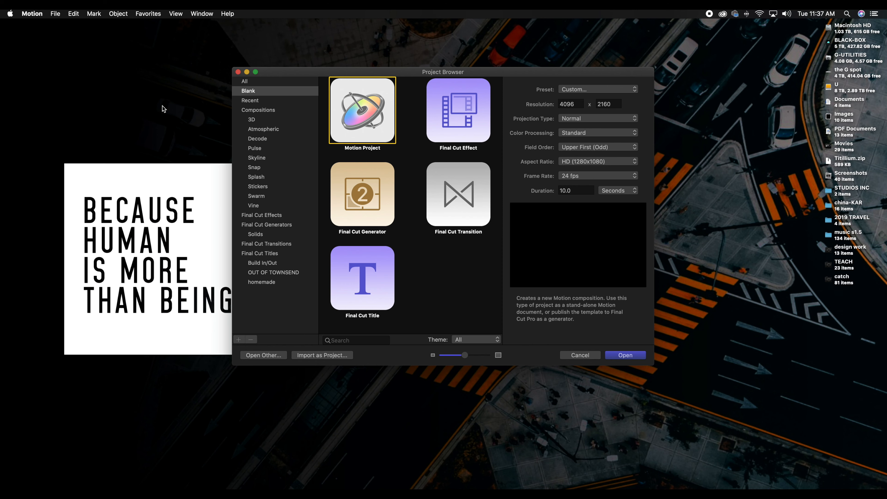
Create a new Final Cut Title project at the 4K - Digital Cinema preset
click(362, 278)
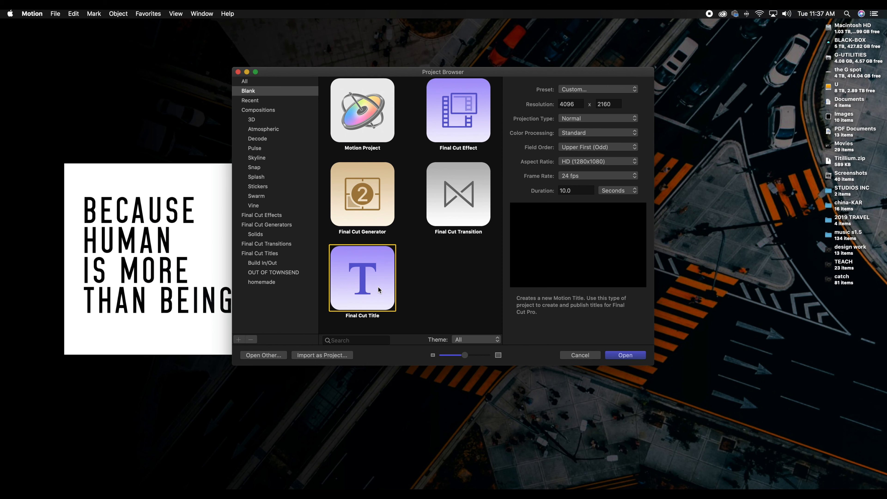
click(597, 88)
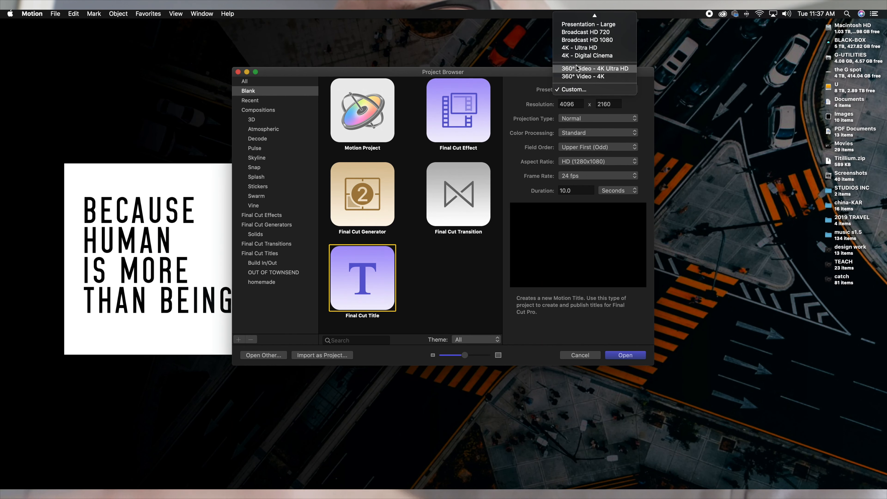
click(588, 56)
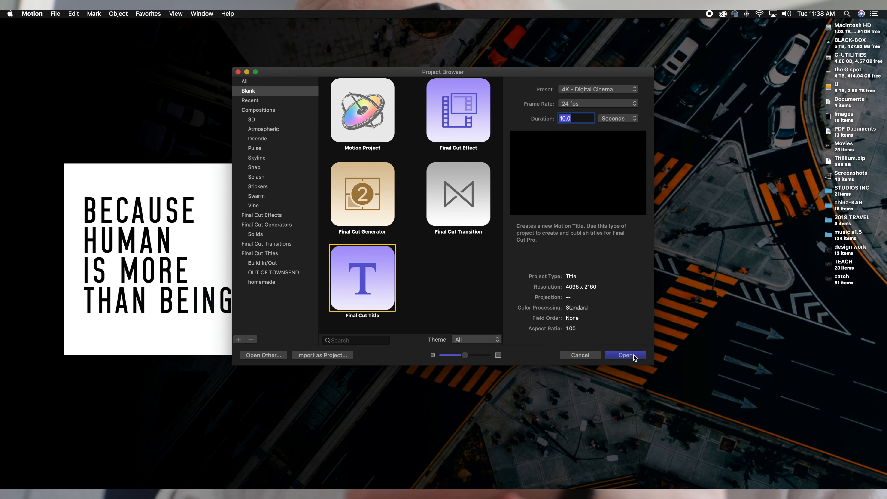
click(626, 355)
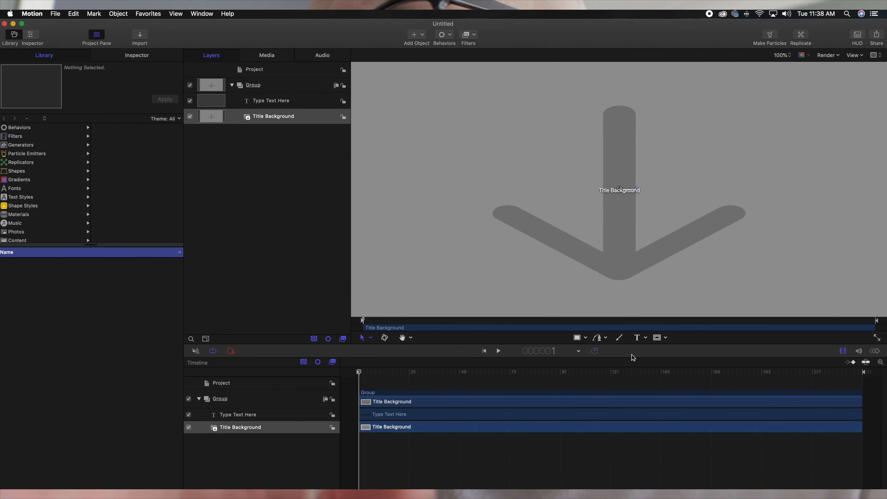
mouse_move(436, 210)
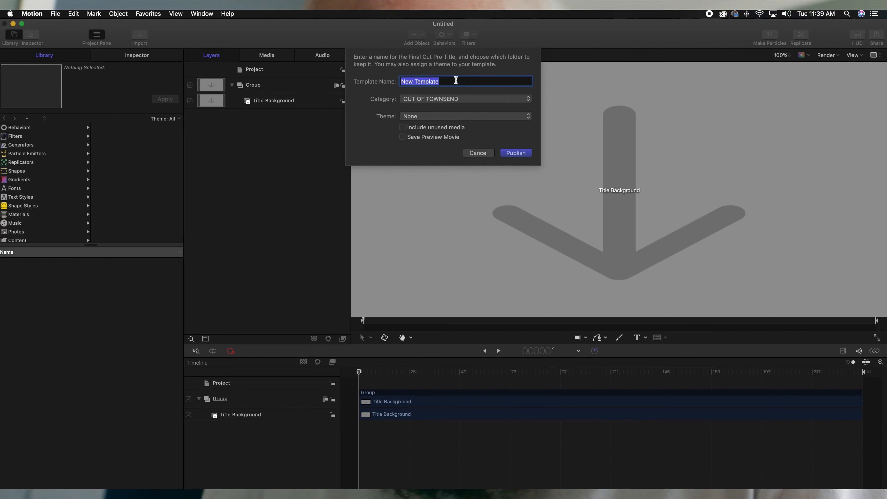
Publish the template as 'Demo-correction' filed under the OUT OF TOWNSEND category
text(Demo-corre)
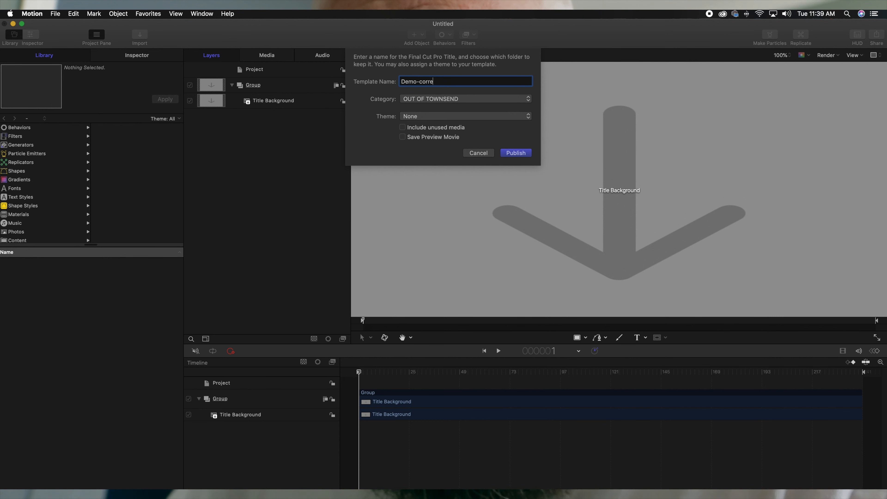
text(ction)
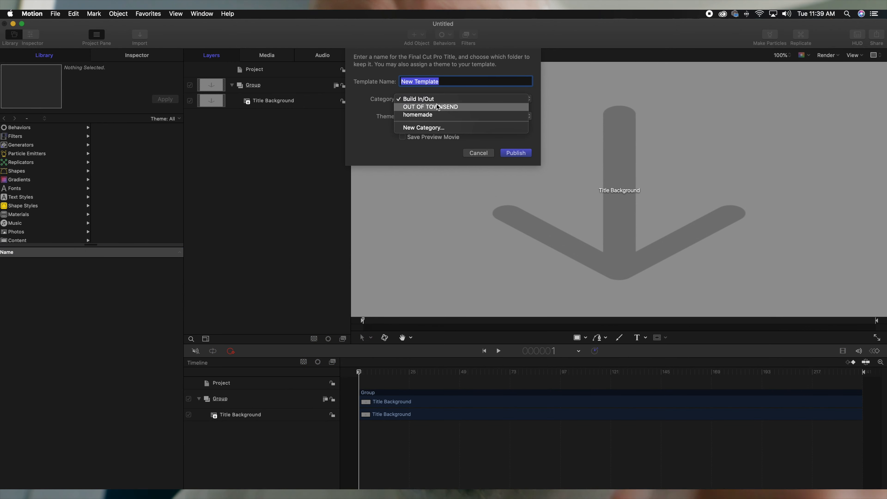
click(430, 106)
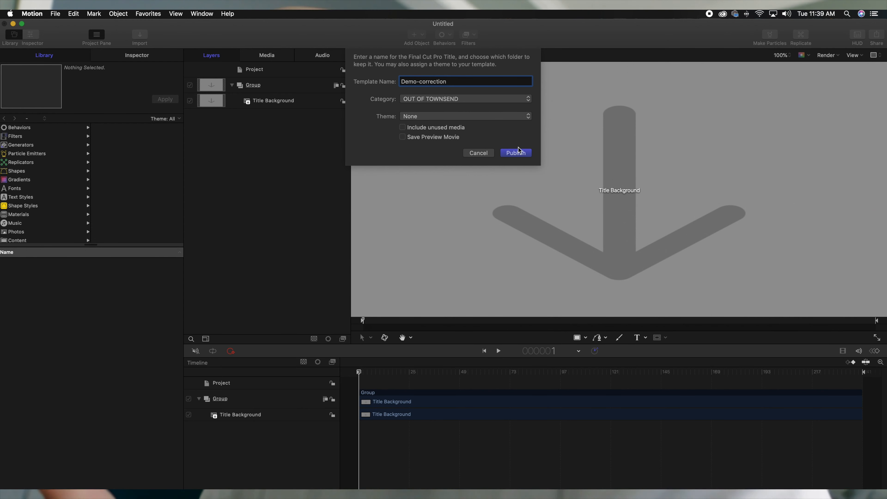
click(514, 153)
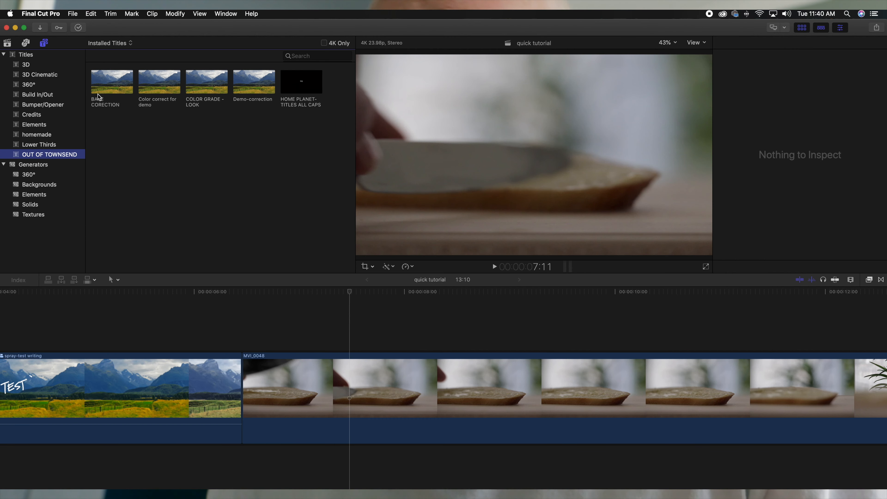
mouse_move(209, 98)
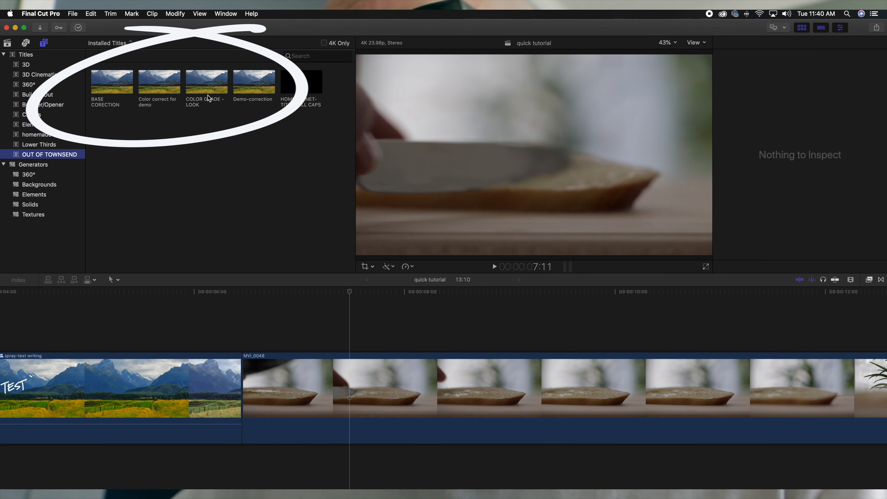
mouse_move(173, 106)
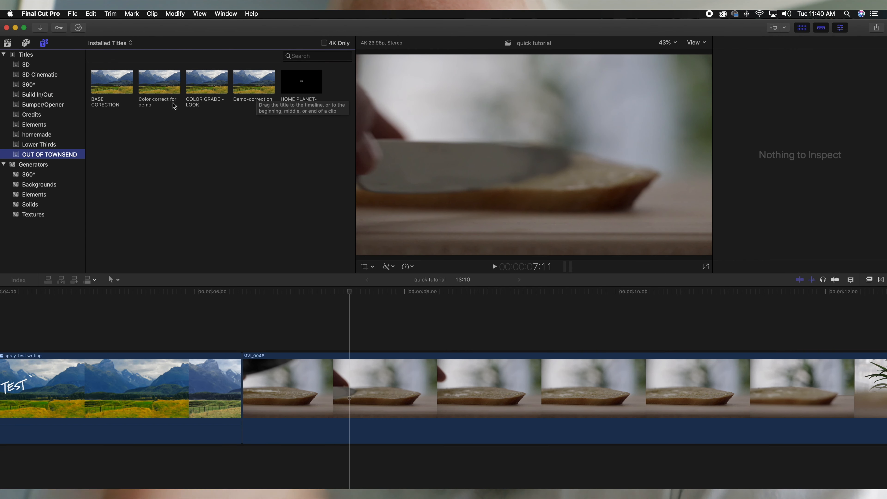
mouse_move(248, 91)
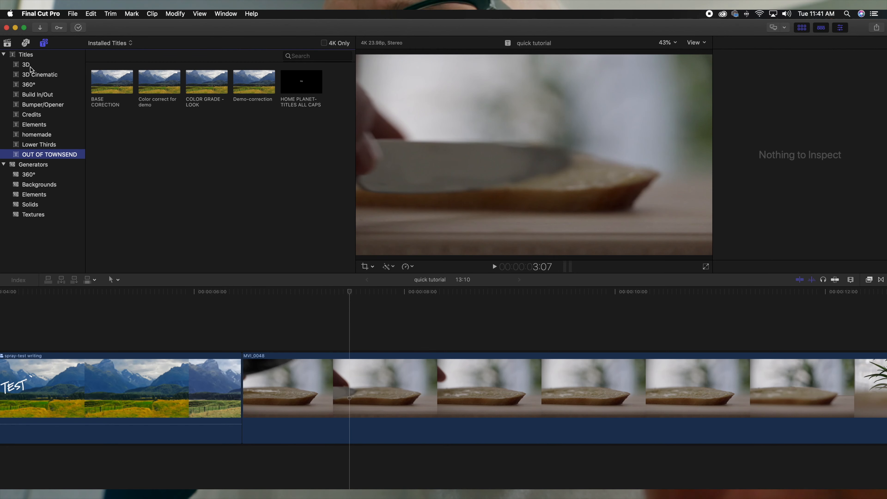
Locate the built-in Custom title in the Titles browser and open a copy of it in Motion
click(25, 54)
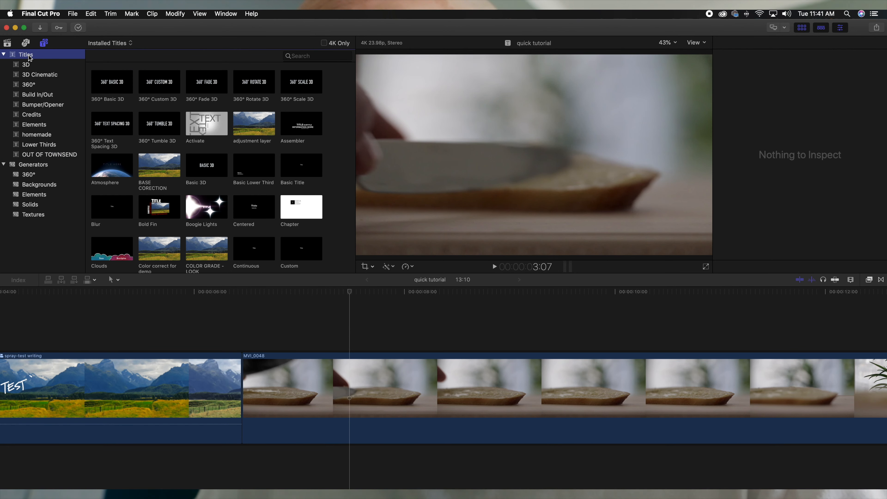
mouse_move(189, 166)
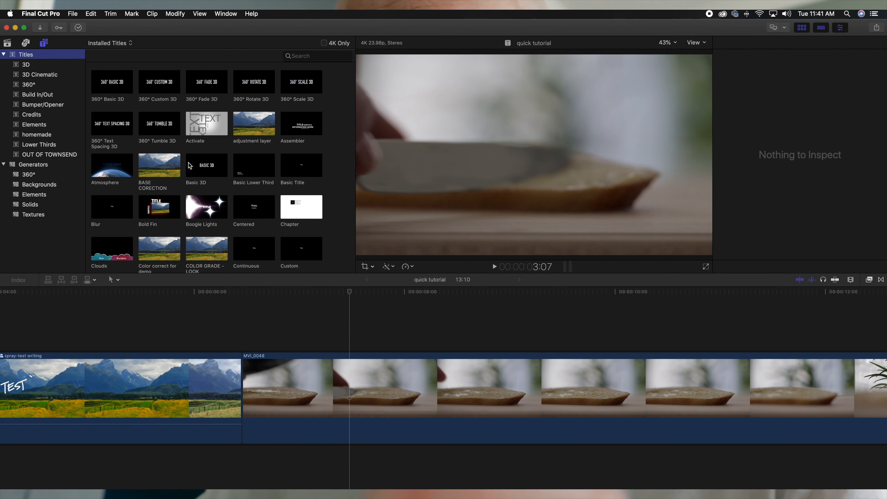
scroll(down, 3)
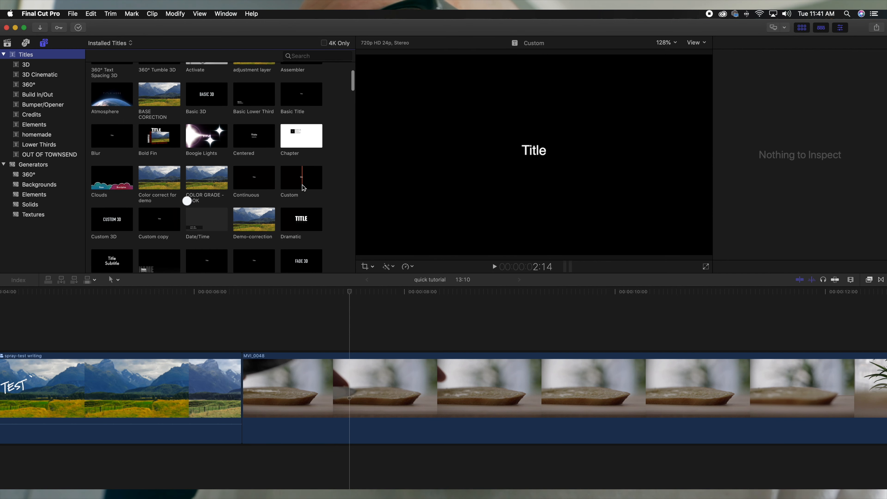
right_click(301, 178)
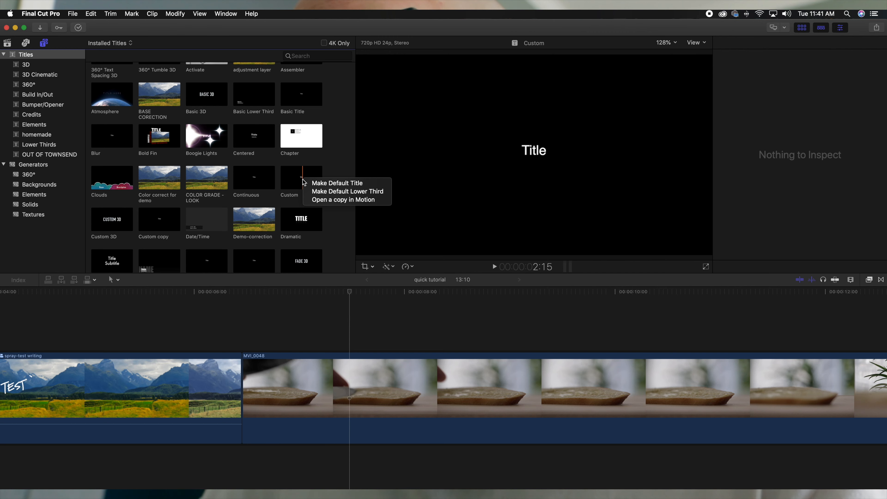
mouse_move(341, 187)
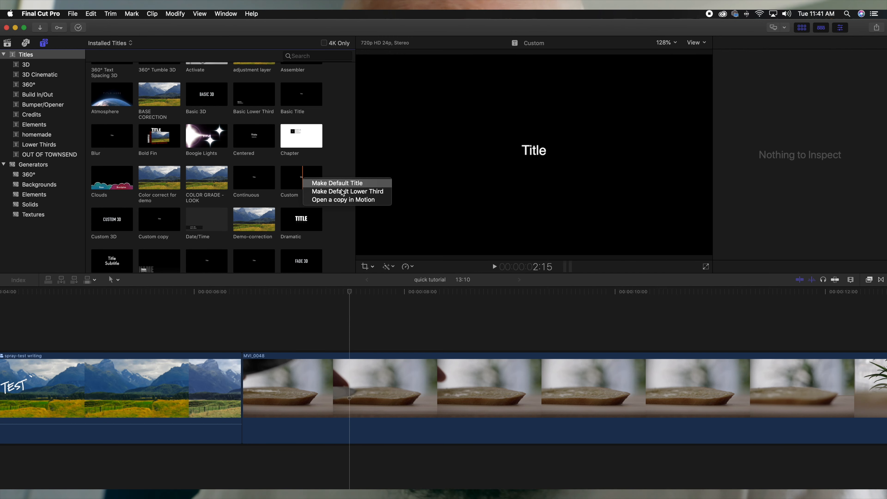
click(343, 200)
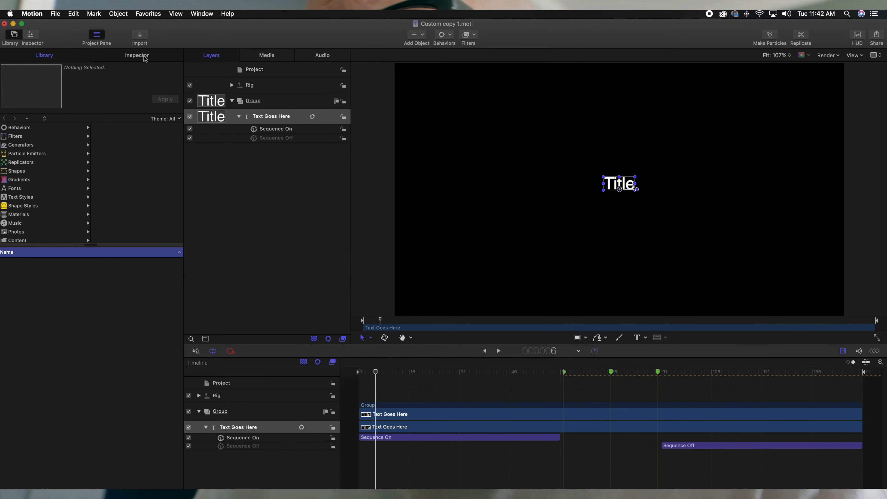
Restyle the title text in Home Planet BB and publish it as 'Home planet-centered'
click(136, 55)
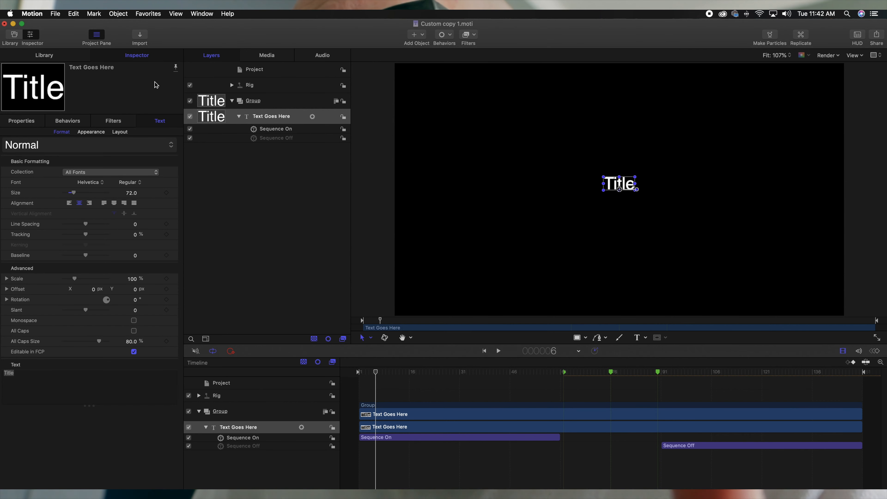
mouse_move(98, 196)
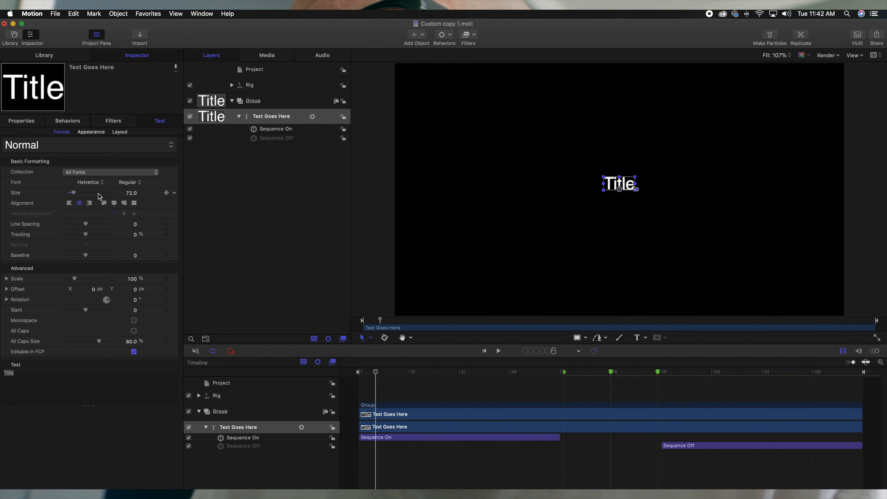
click(89, 183)
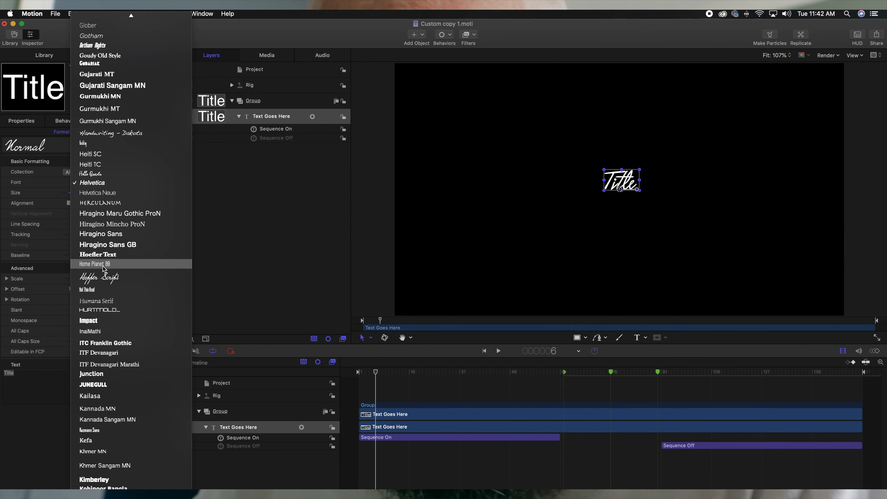
click(94, 264)
text(Home planet-centered)
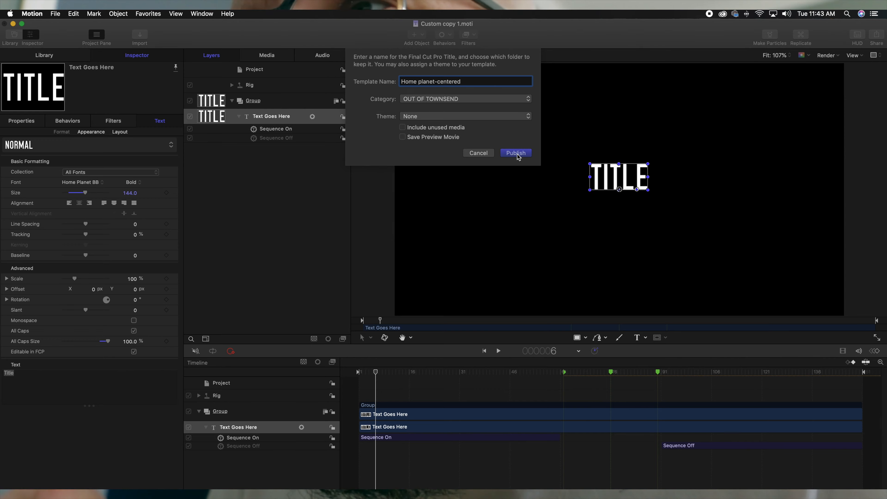
click(515, 153)
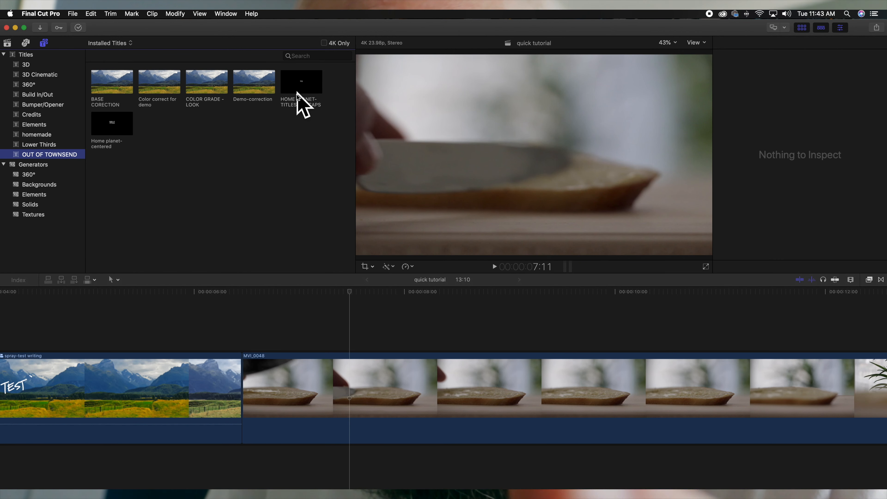
mouse_move(116, 134)
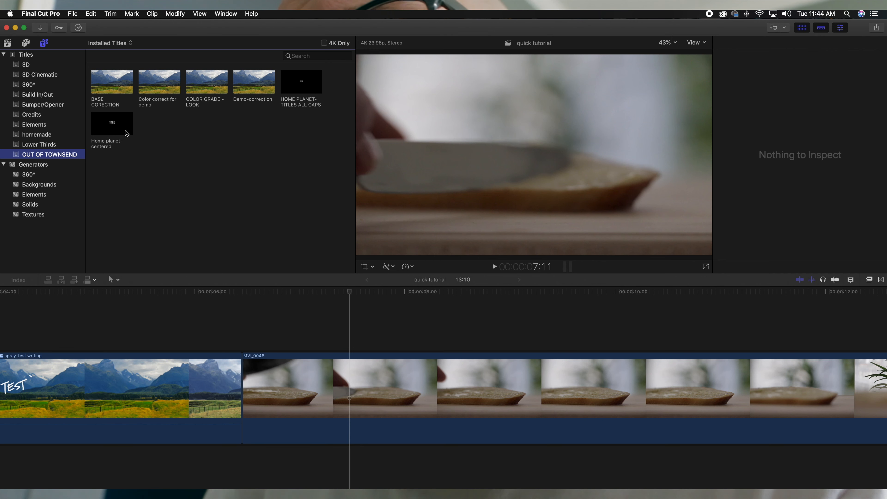
click(112, 124)
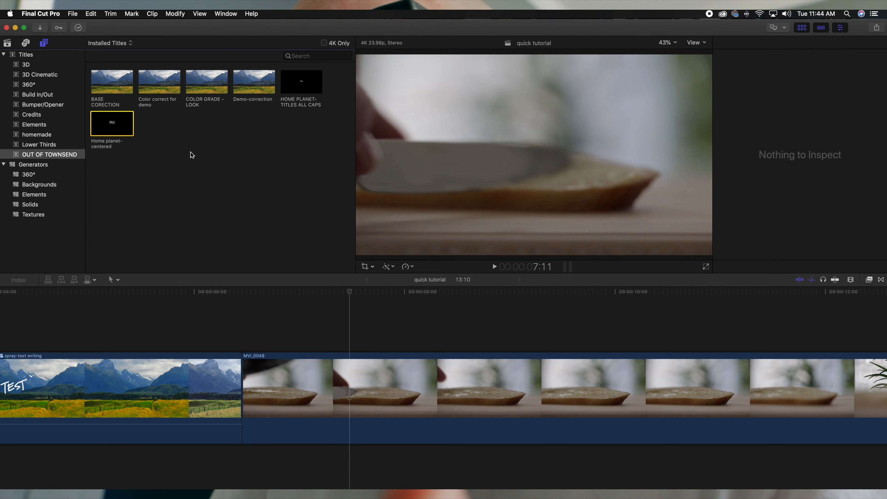
click(40, 13)
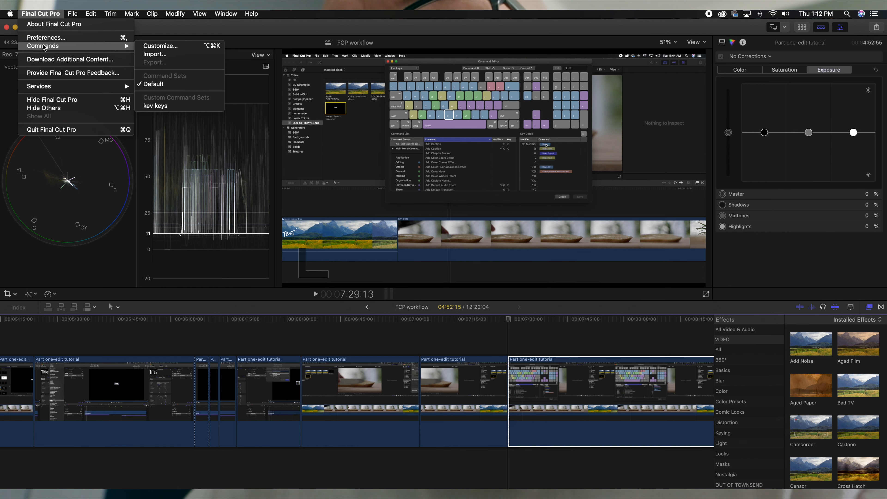
Duplicate the default command set in the Command Editor as 'vlogtorial hot keys'
click(159, 51)
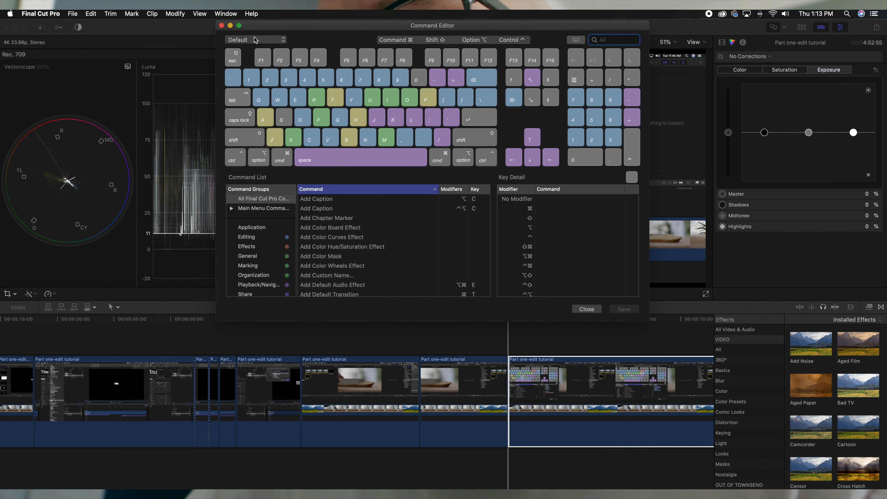
click(257, 39)
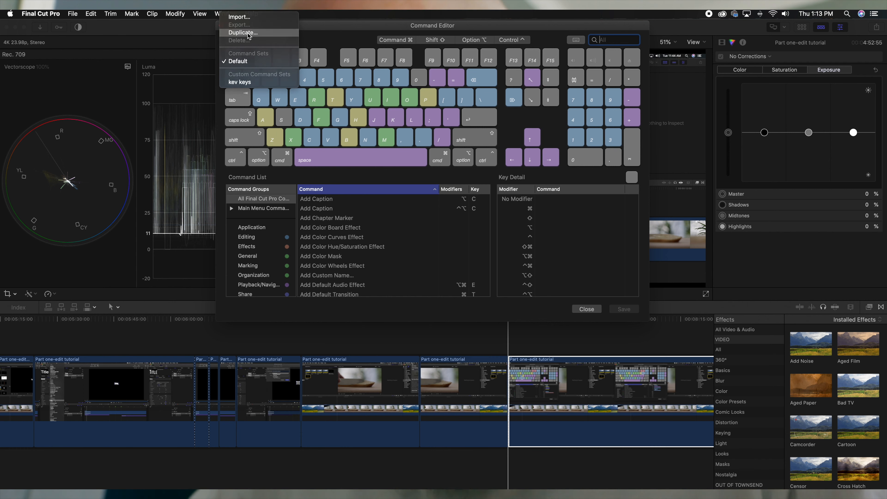
click(243, 33)
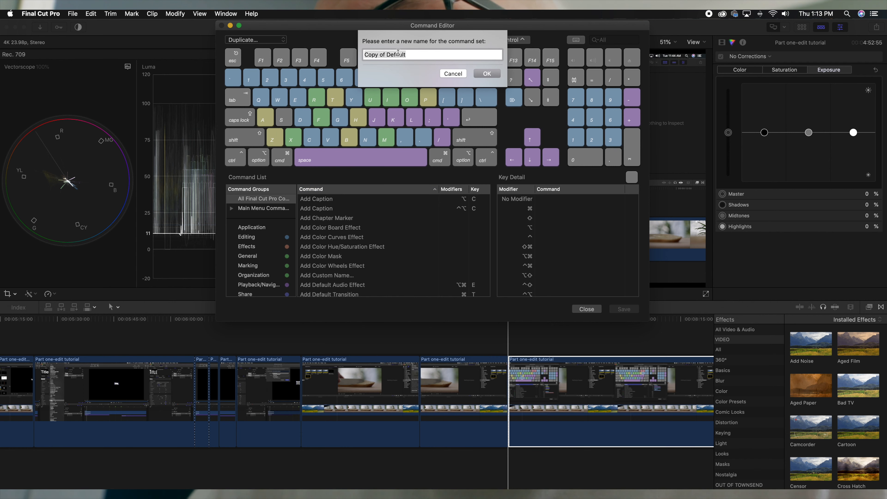
text(vlogtorial hot keys)
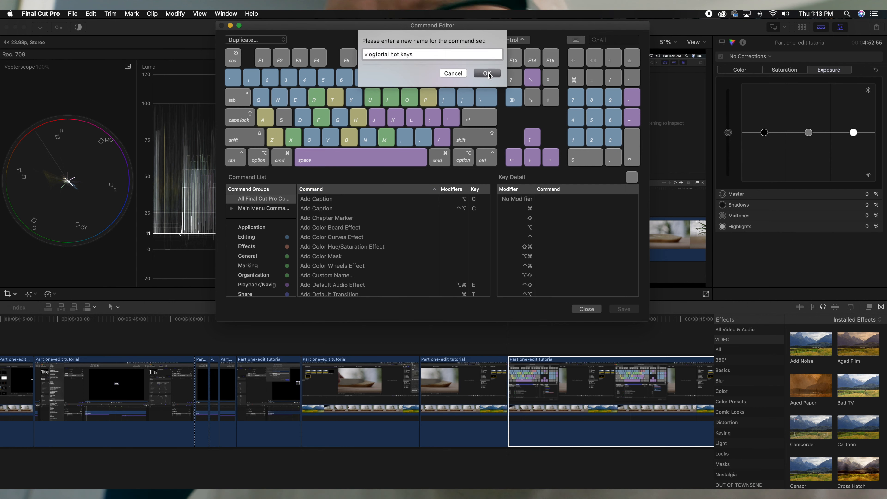
click(486, 73)
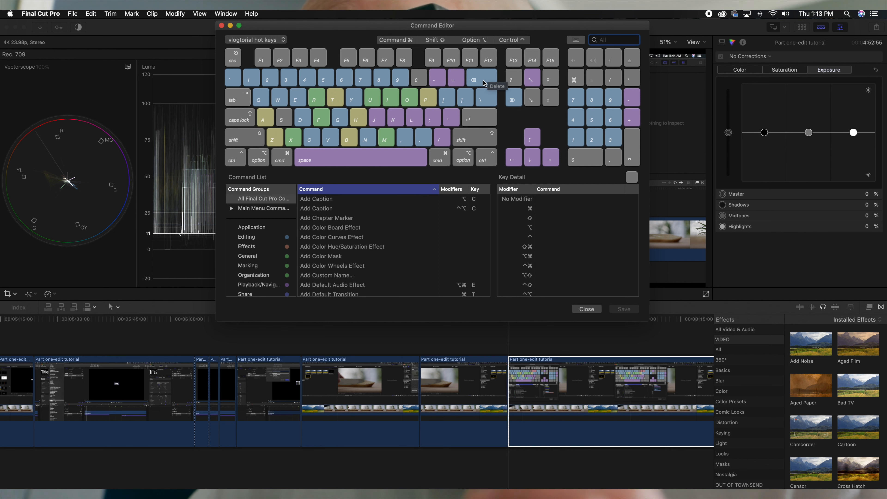
mouse_move(335, 154)
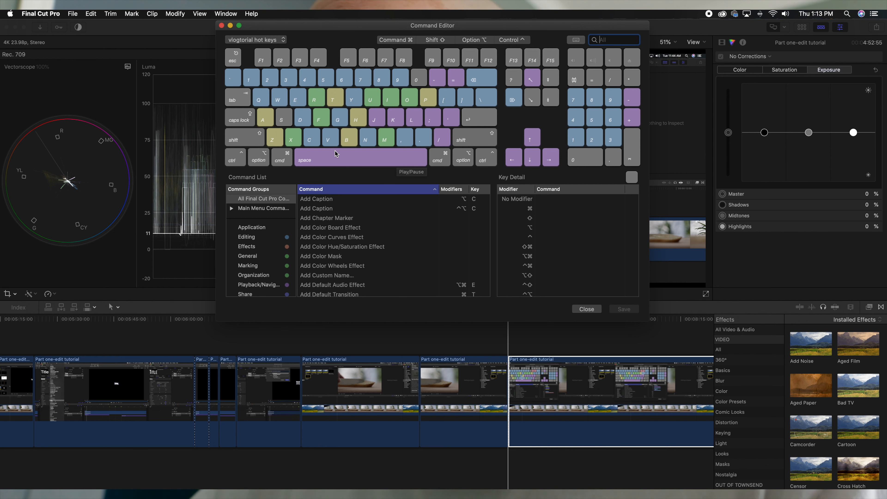
Review the commands on the B, left bracket and right bracket keys for Blade and trim assignments
click(348, 137)
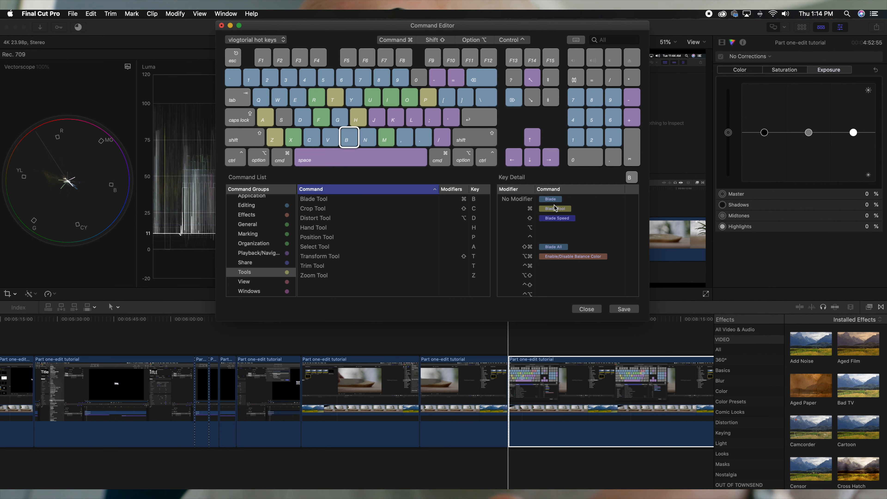
mouse_move(556, 209)
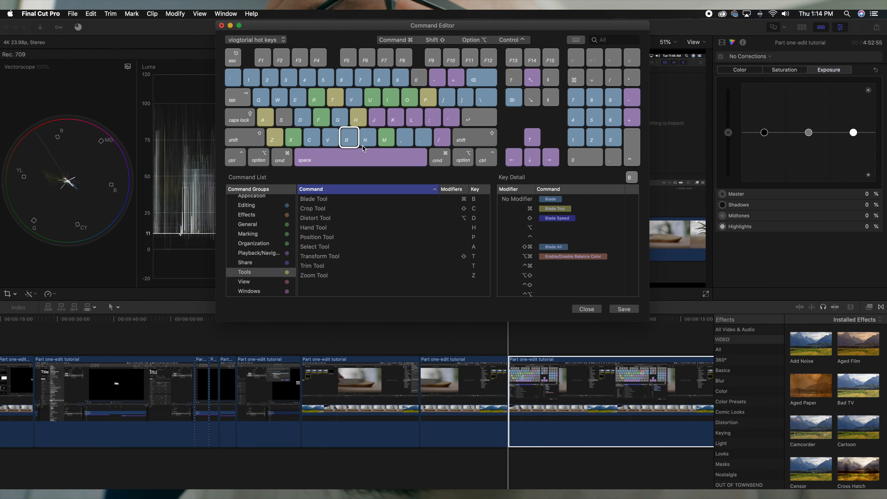
click(446, 96)
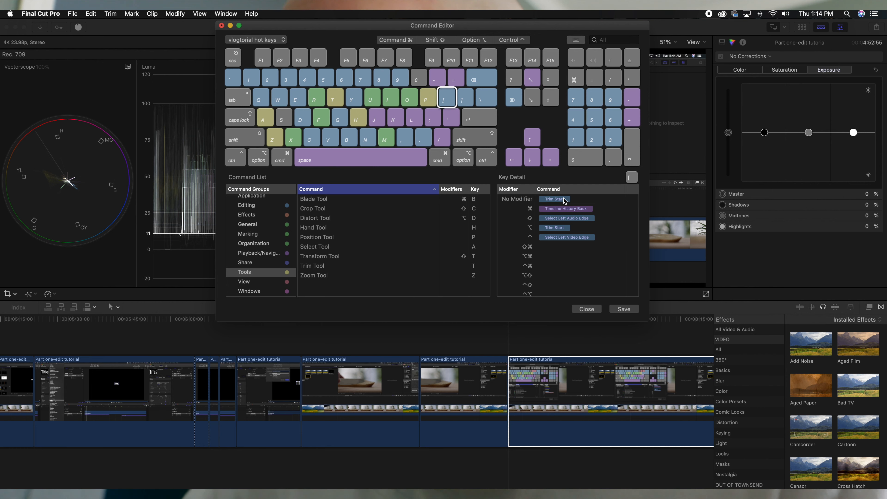
mouse_move(426, 86)
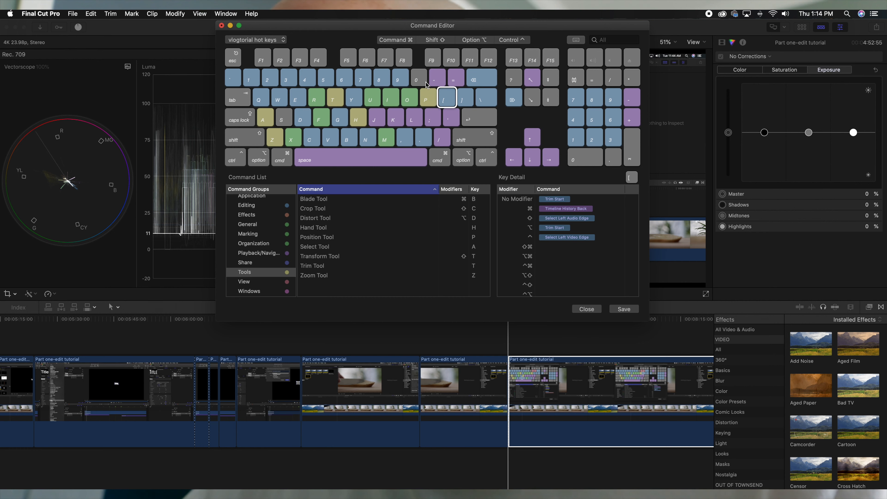
click(466, 97)
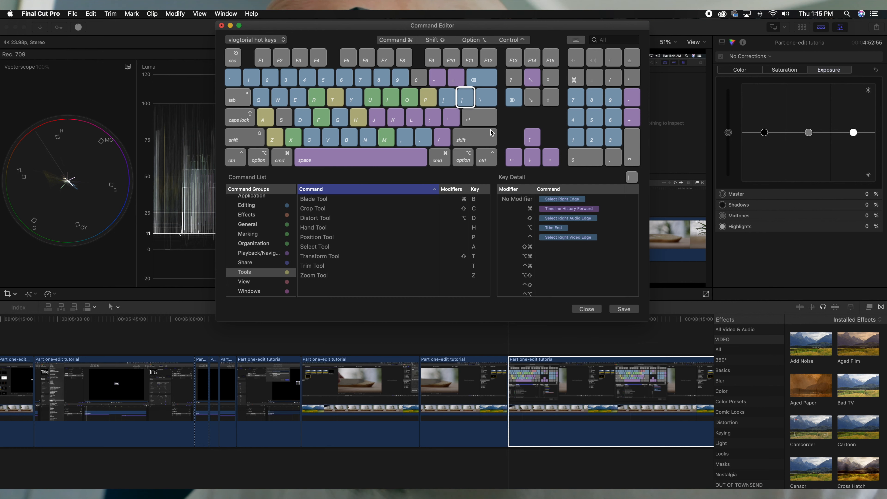
mouse_move(553, 229)
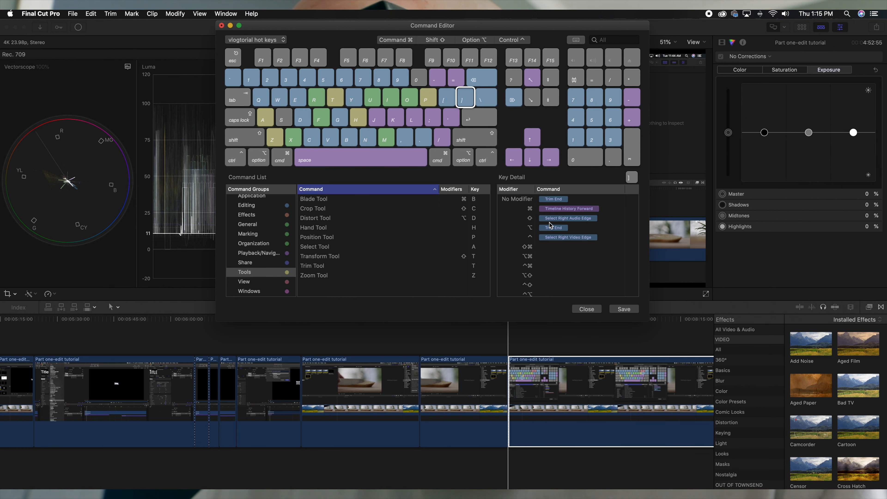
mouse_move(491, 129)
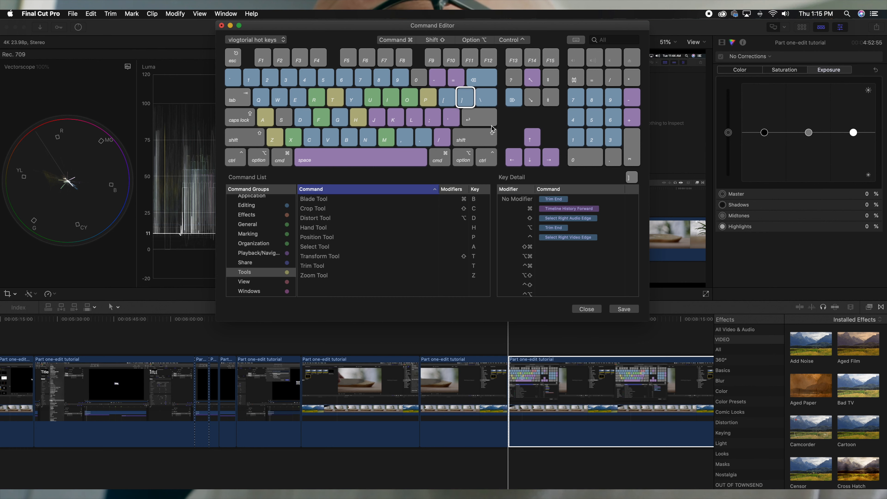
Put Zoom Out/In on unmodified minus and equals, moving Decrease/Increase Clip Height to Command-modified keys
click(438, 78)
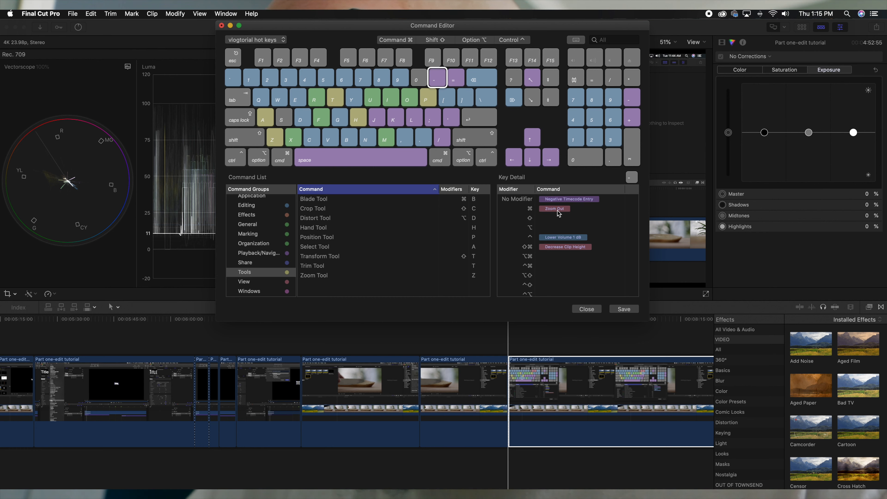
mouse_move(588, 201)
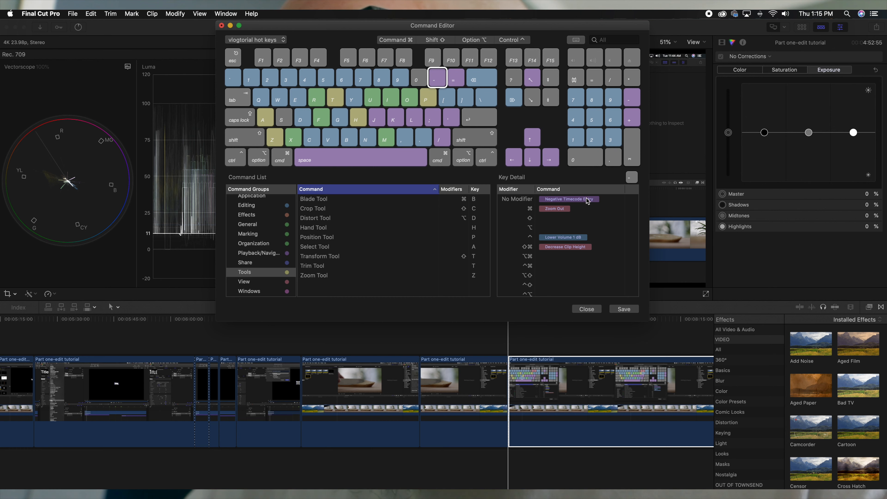
click(569, 199)
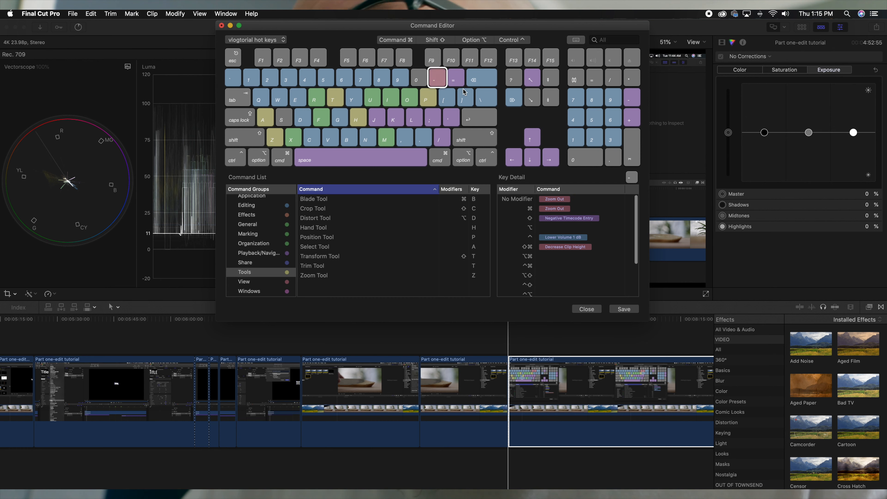
mouse_move(457, 77)
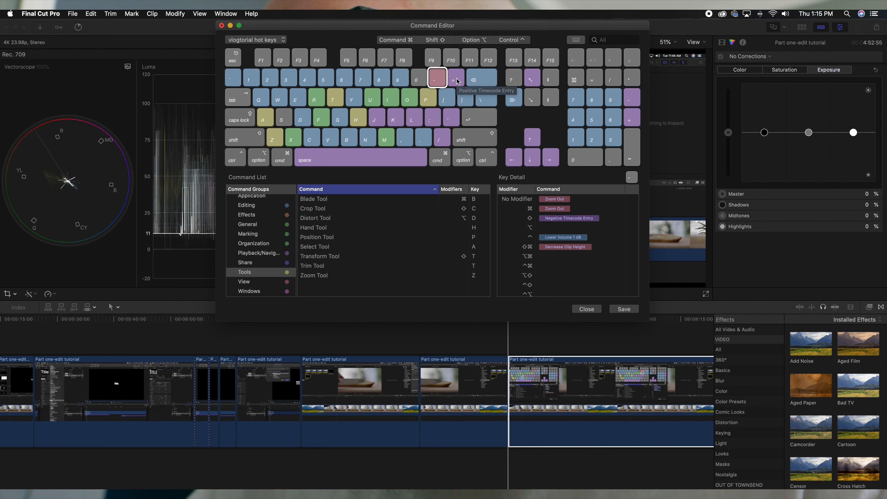
mouse_move(561, 225)
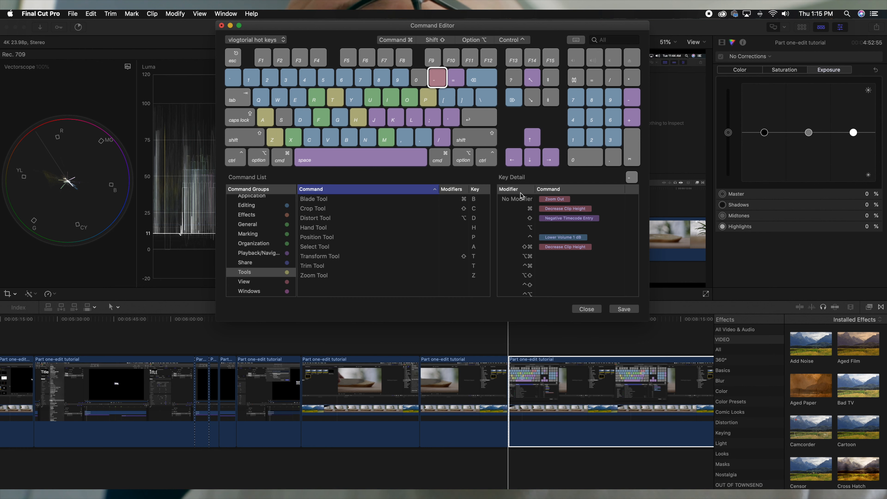
click(455, 77)
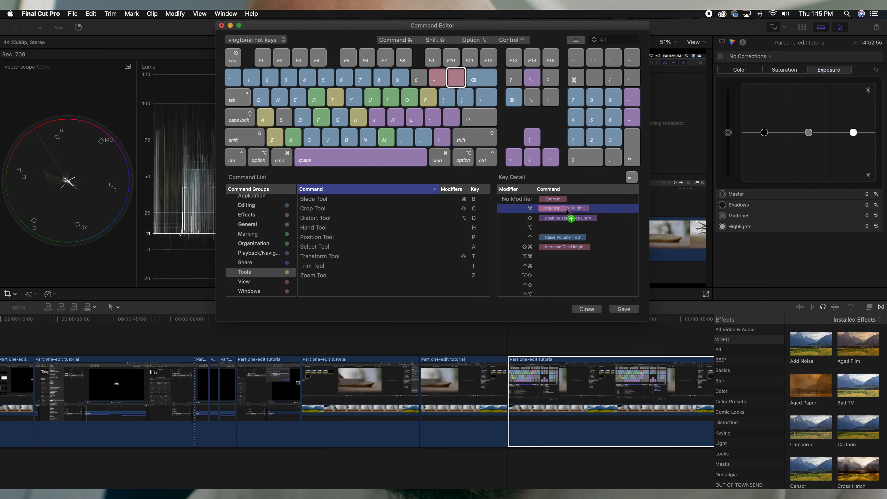
click(586, 309)
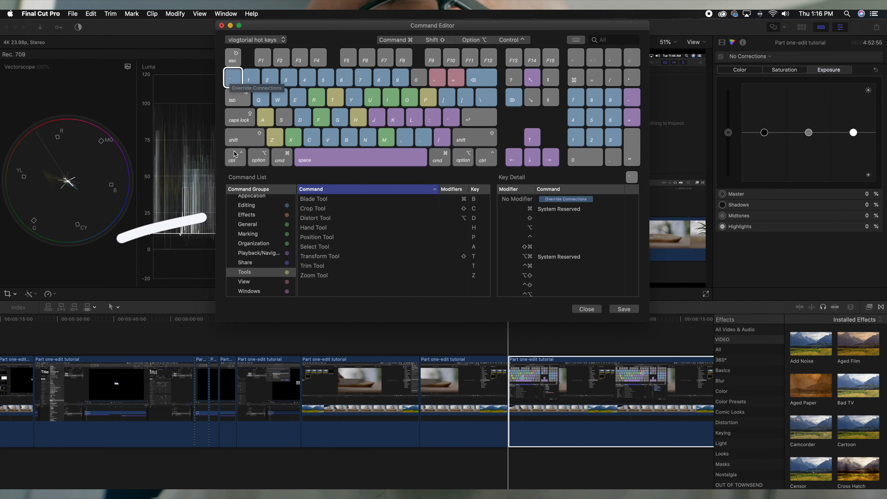
Assign Add Color Board and related color effect commands to the grave accent key and save the set
click(247, 214)
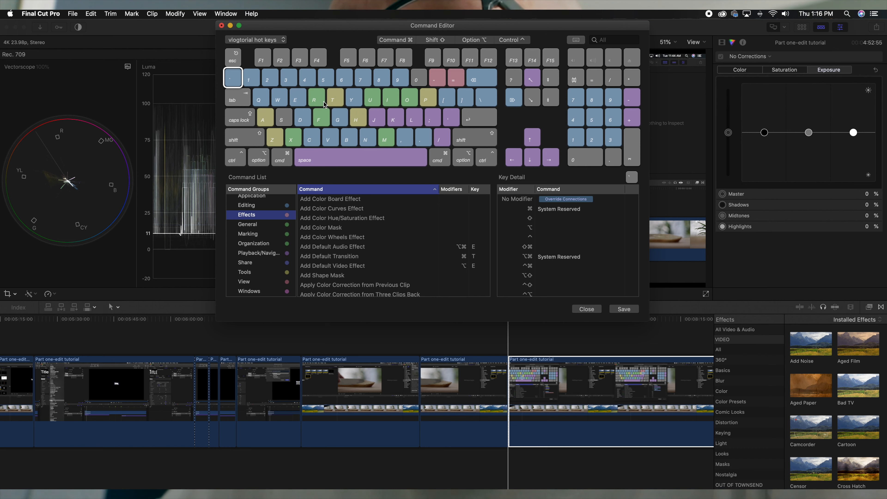
mouse_move(232, 78)
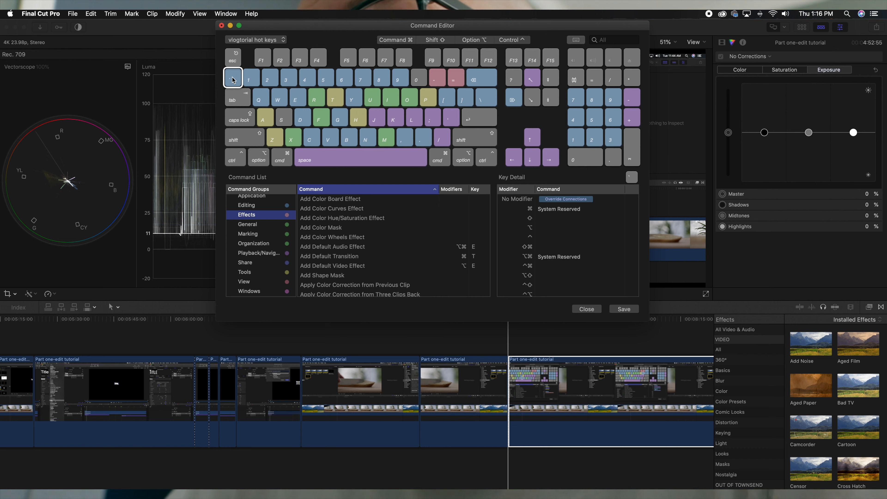
mouse_move(250, 221)
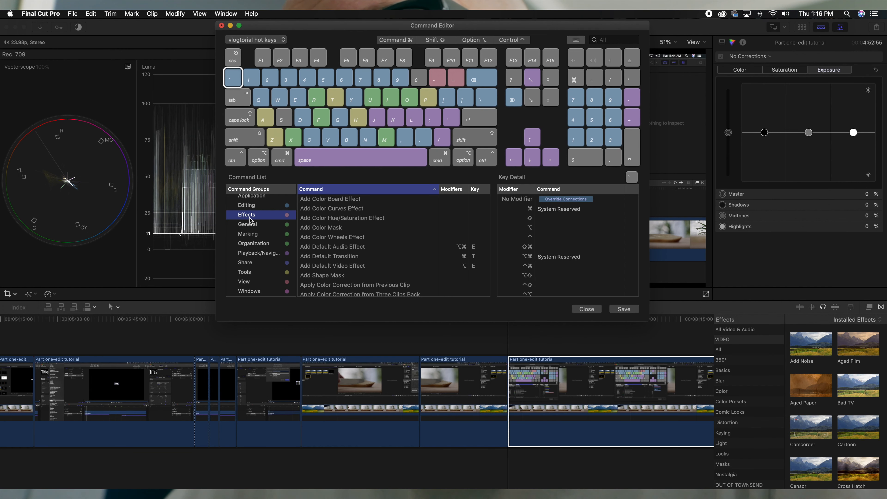
mouse_move(369, 204)
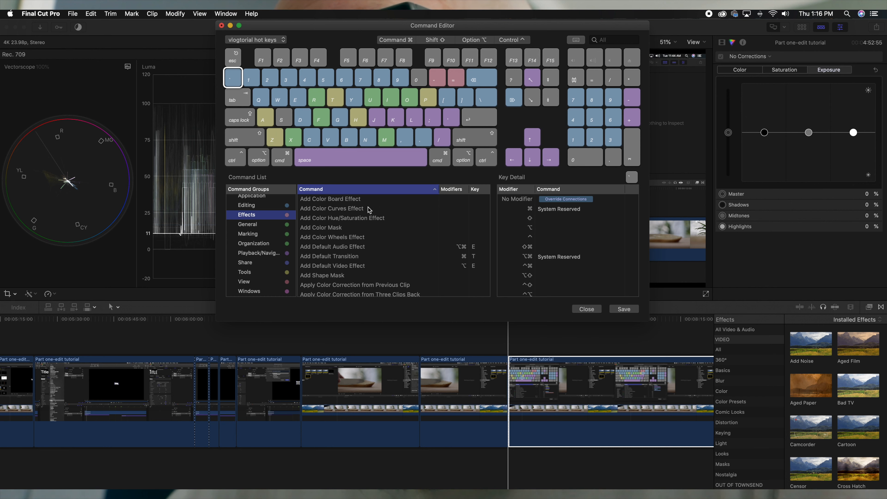
mouse_move(499, 199)
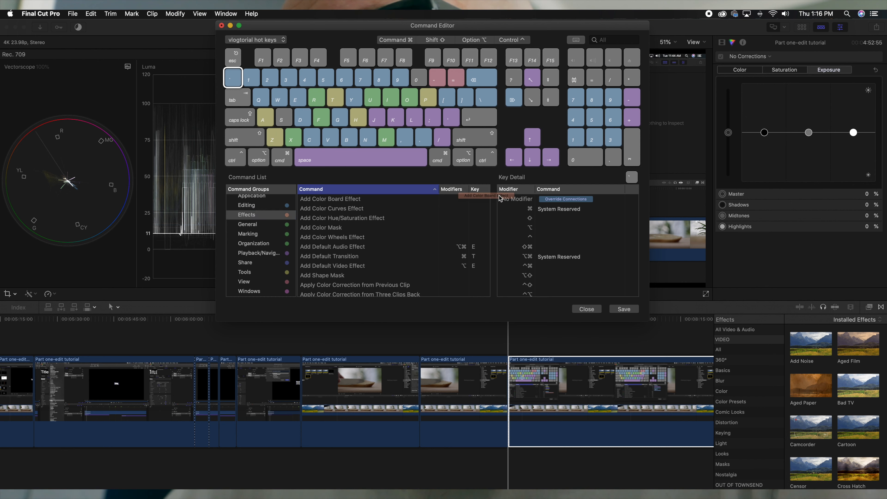
click(330, 199)
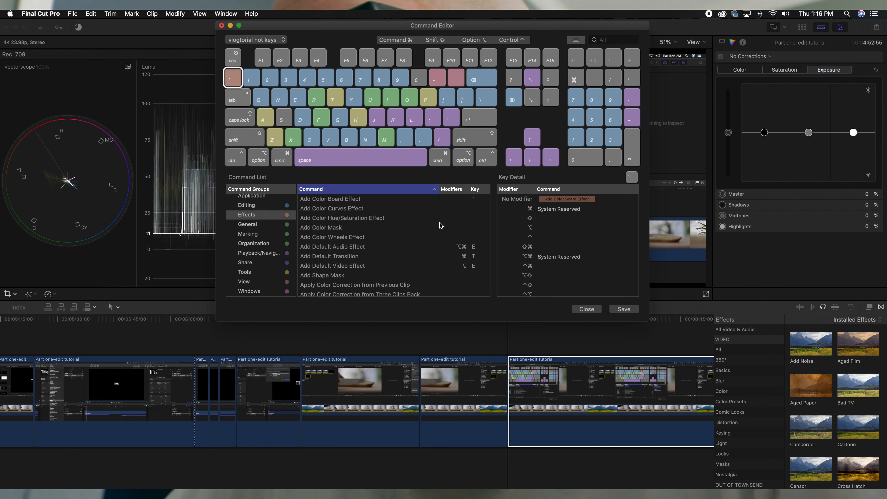
mouse_move(340, 219)
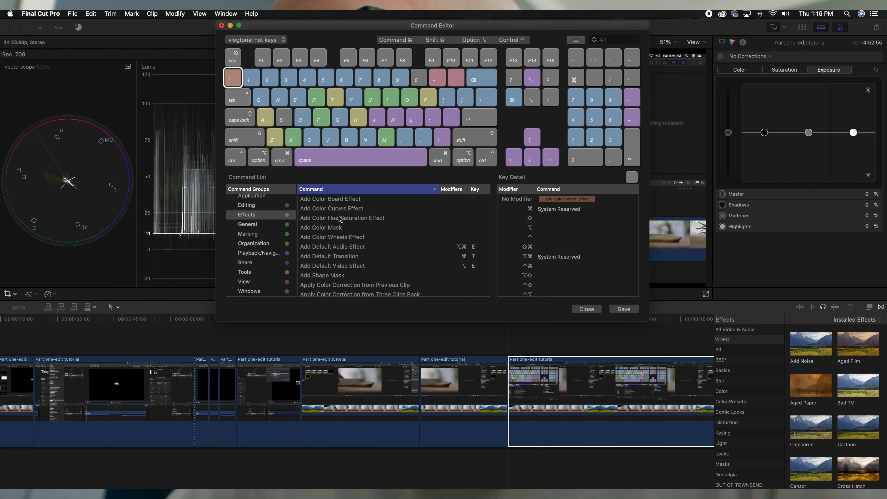
click(332, 208)
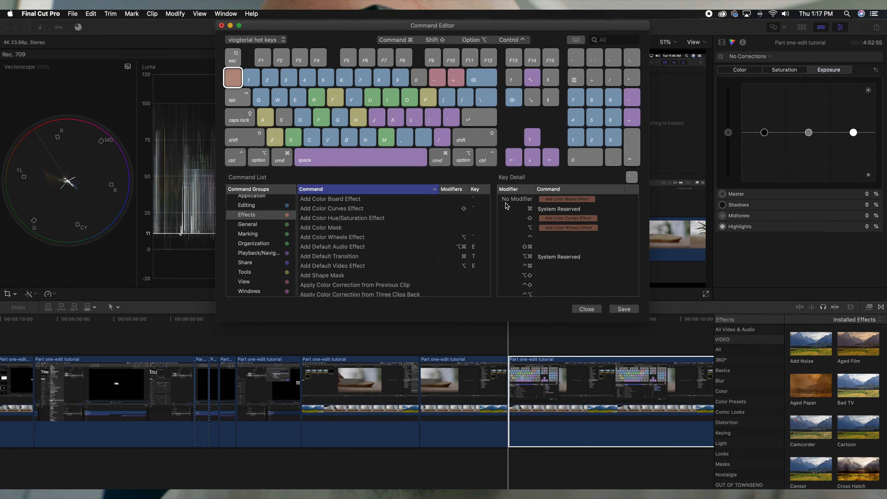
mouse_move(610, 205)
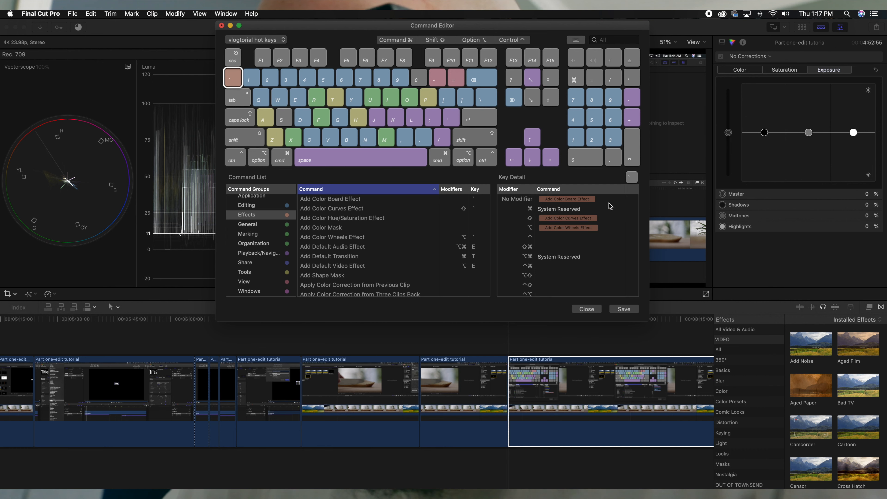
mouse_move(553, 237)
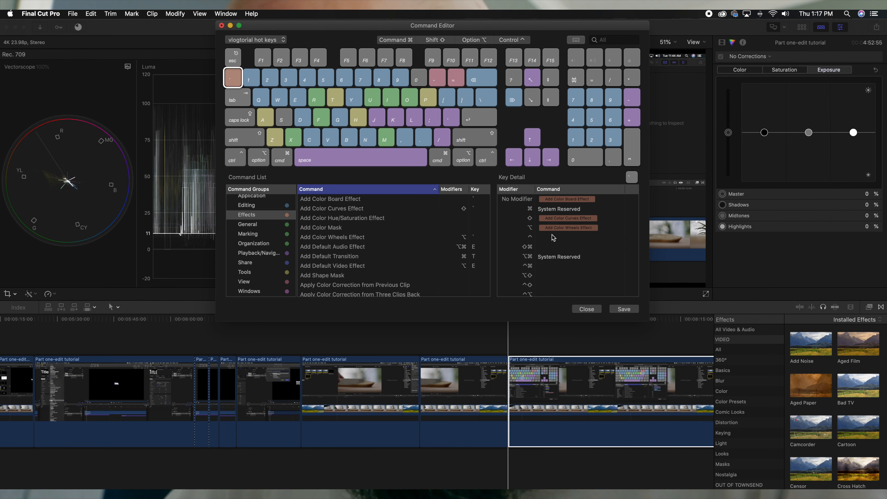
mouse_move(332, 277)
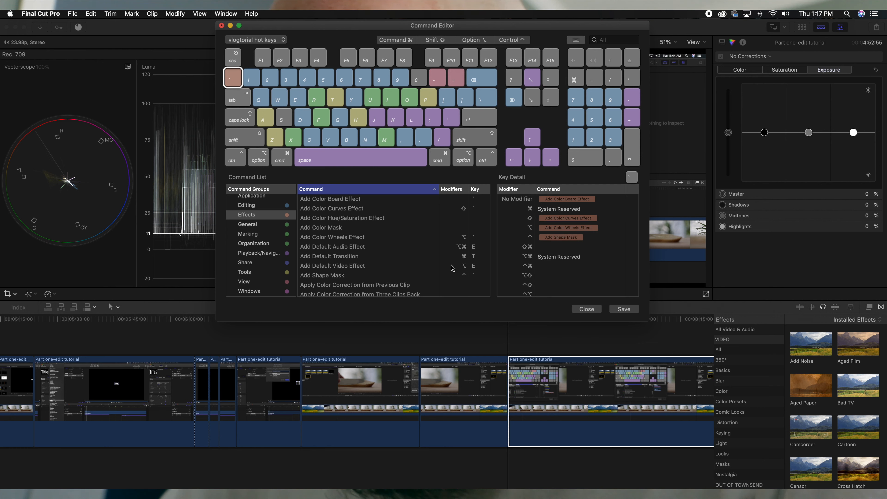
mouse_move(350, 292)
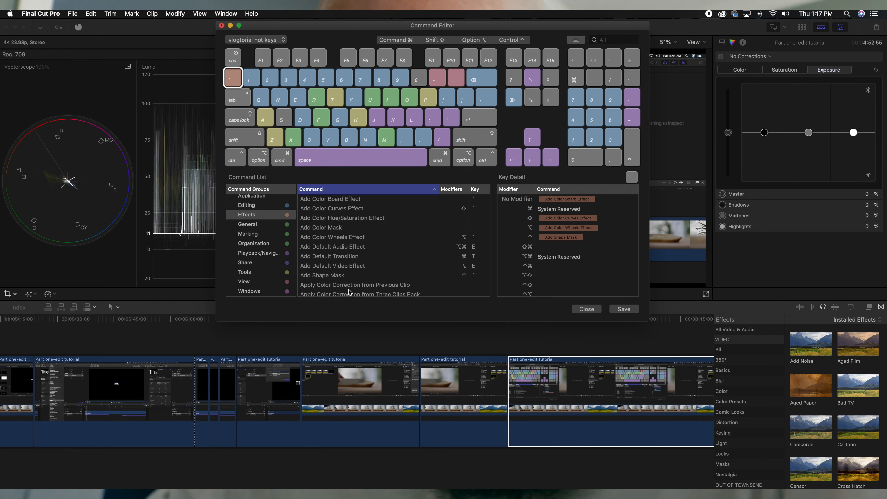
mouse_move(570, 288)
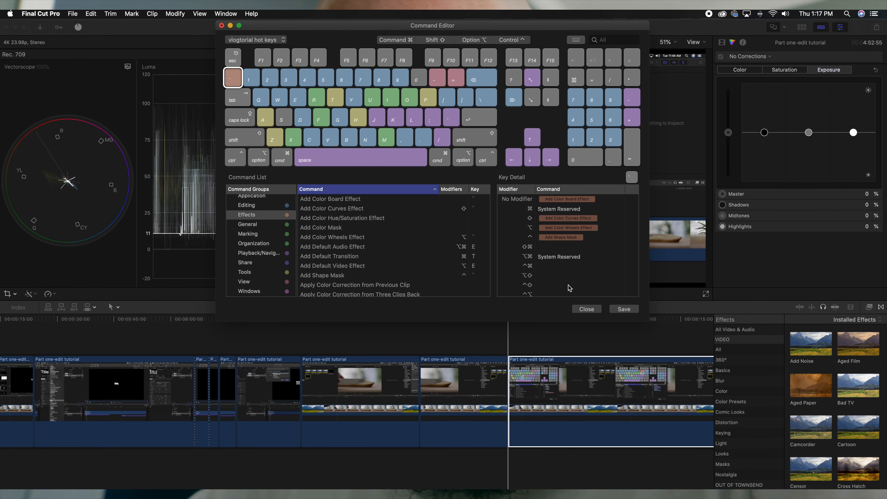
click(587, 309)
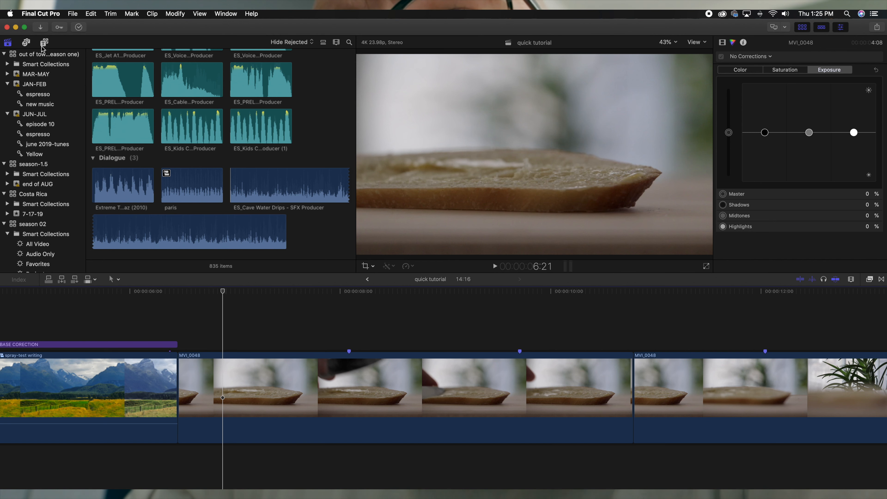
Place the BASE CORECTION adjustment title above the MVI_0048 clips and select it to view its effects
click(45, 43)
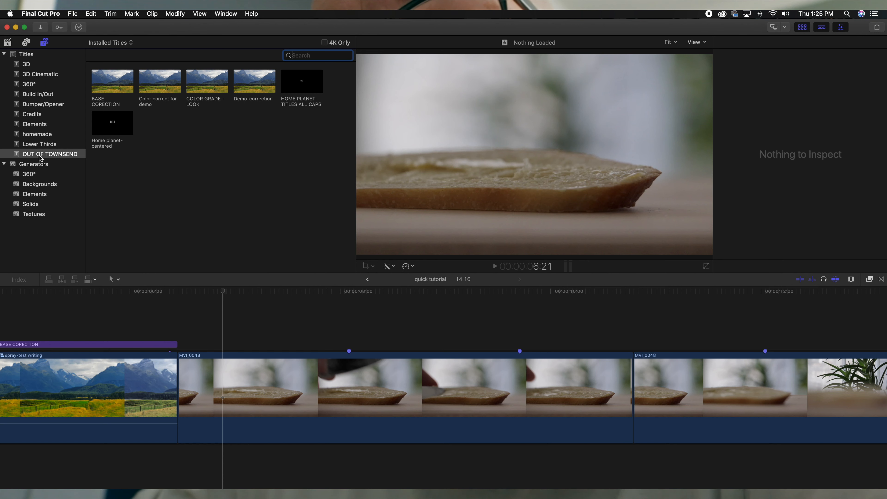
mouse_move(53, 165)
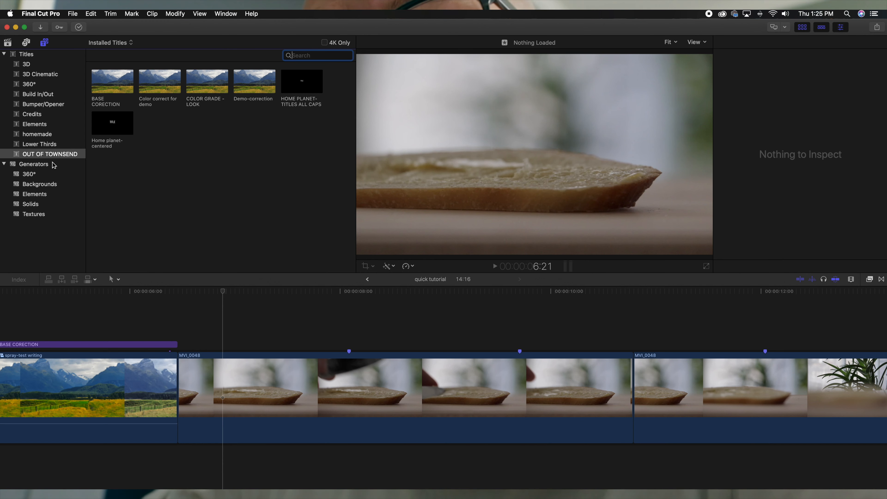
mouse_move(108, 88)
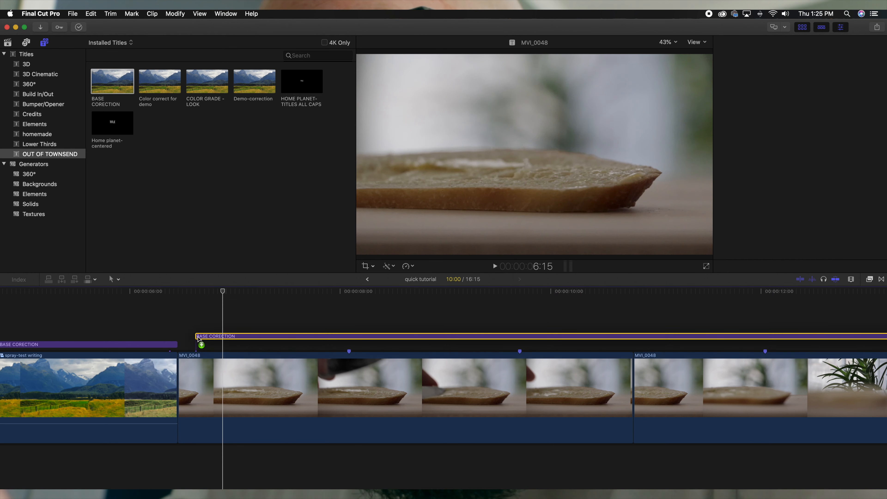
click(214, 336)
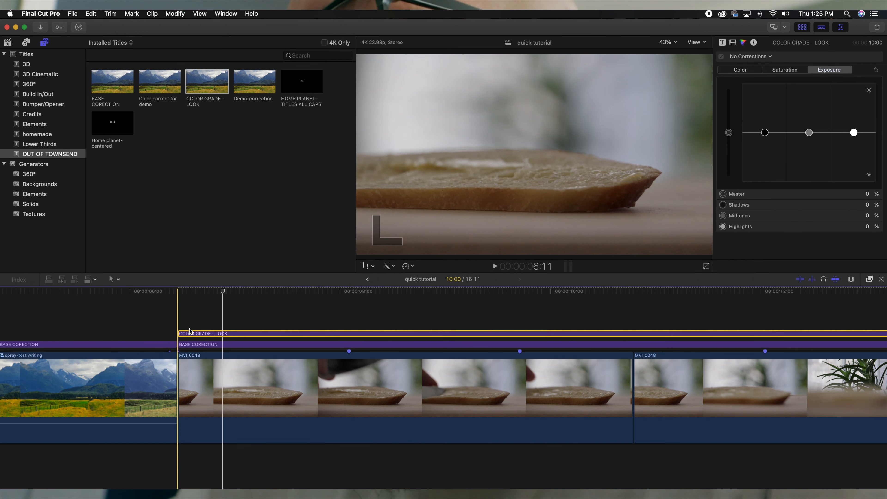
click(297, 346)
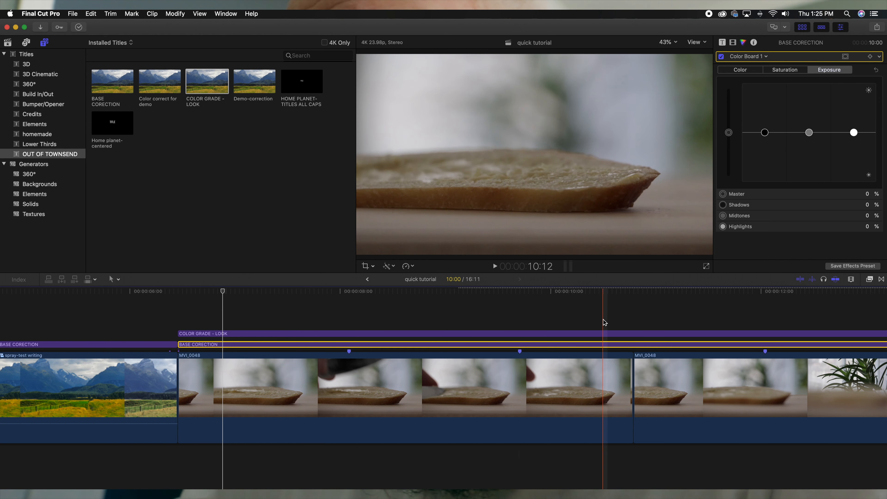
click(429, 392)
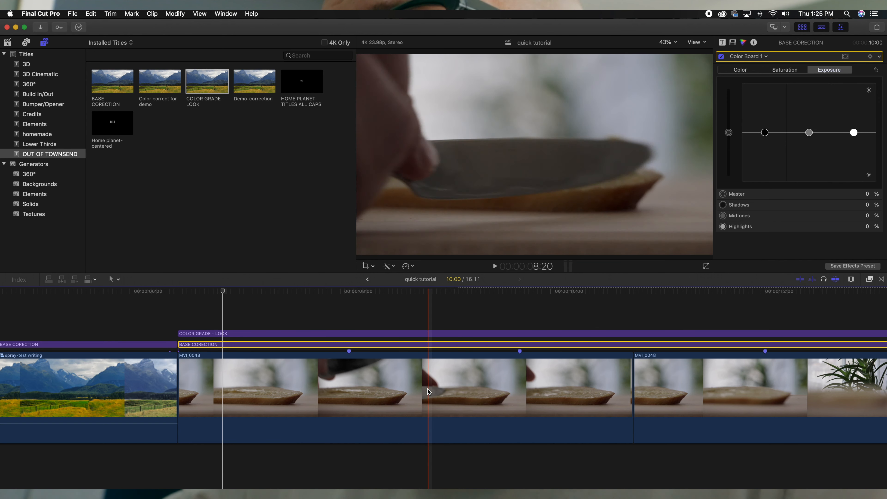
click(494, 267)
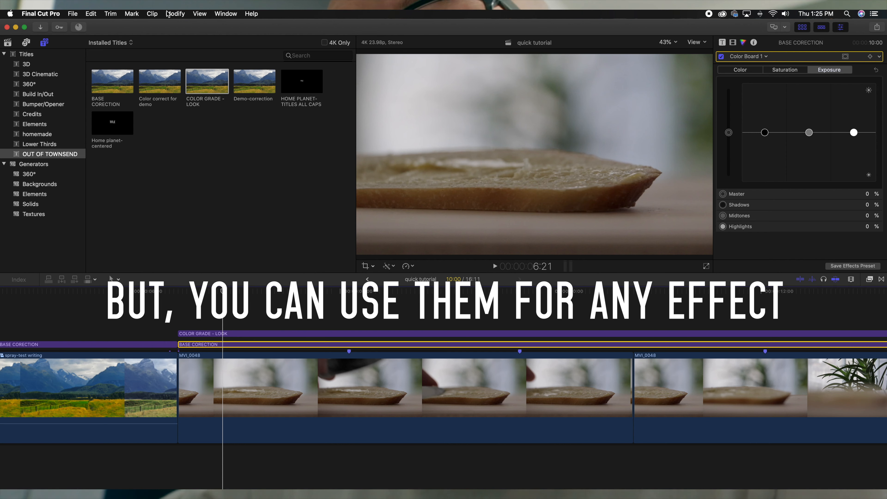
Switch the workspace to Color & Effects with video scopes and the effects browser
click(225, 14)
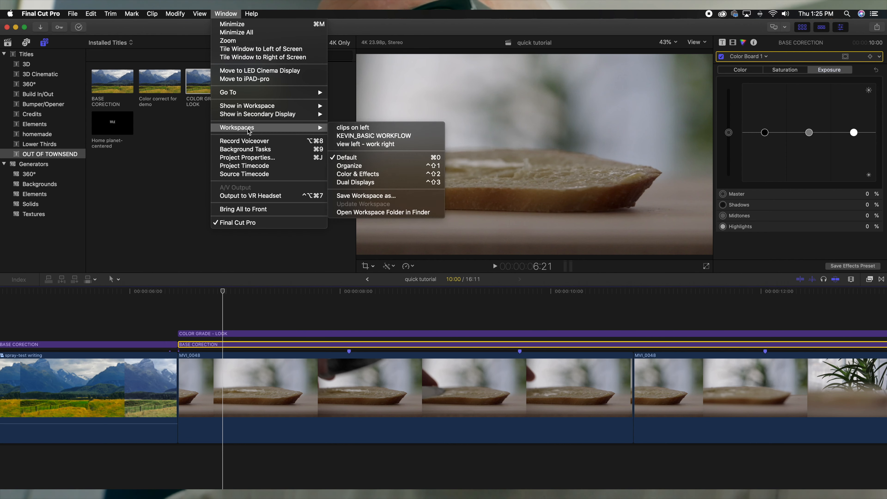
click(346, 157)
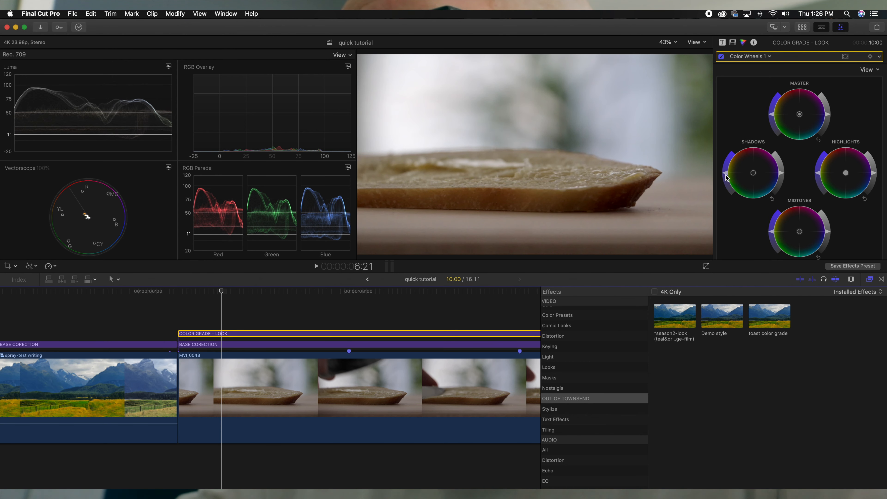
mouse_move(726, 176)
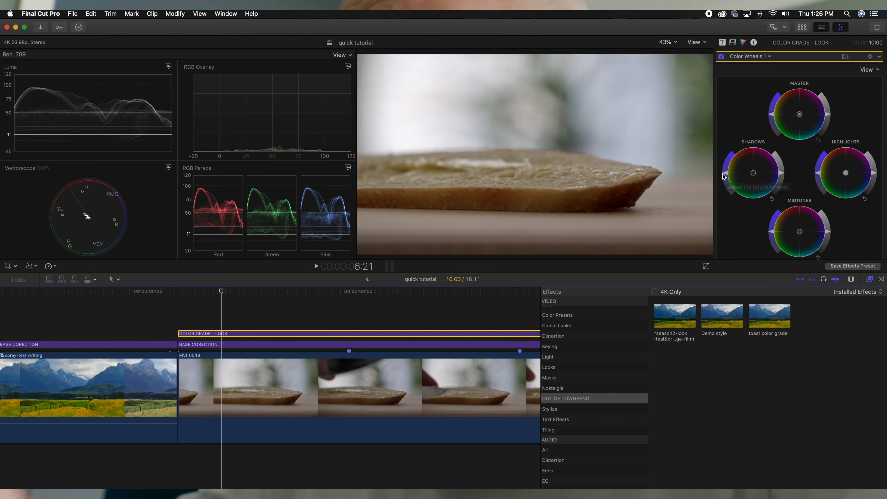
mouse_move(726, 174)
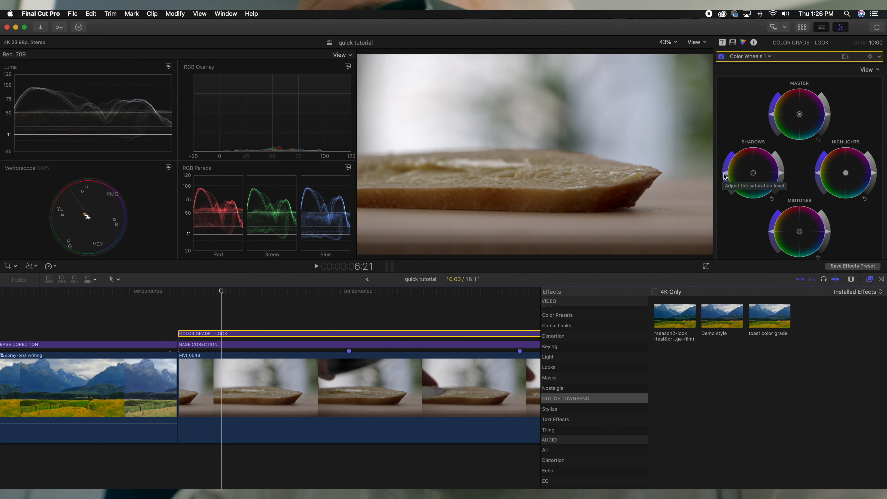
mouse_move(726, 173)
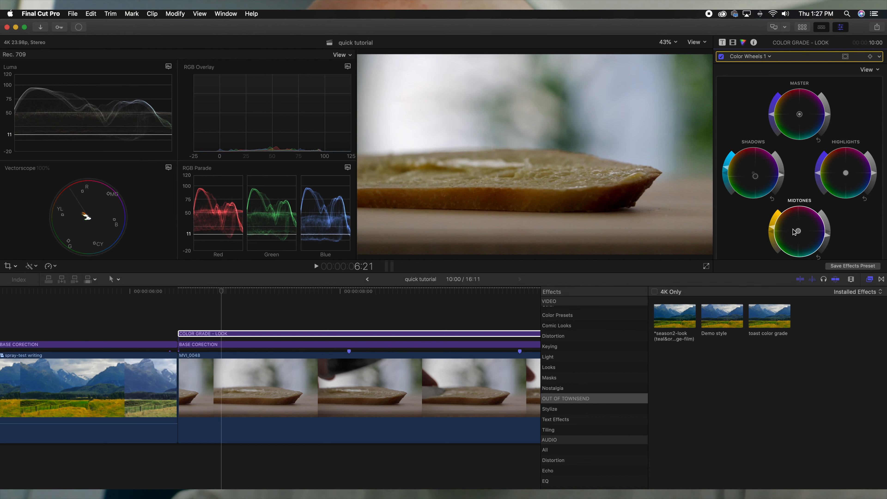
Push the COLOR GRADE - LOOK shadows toward teal and midtones toward yellow in the Color Wheels
click(770, 56)
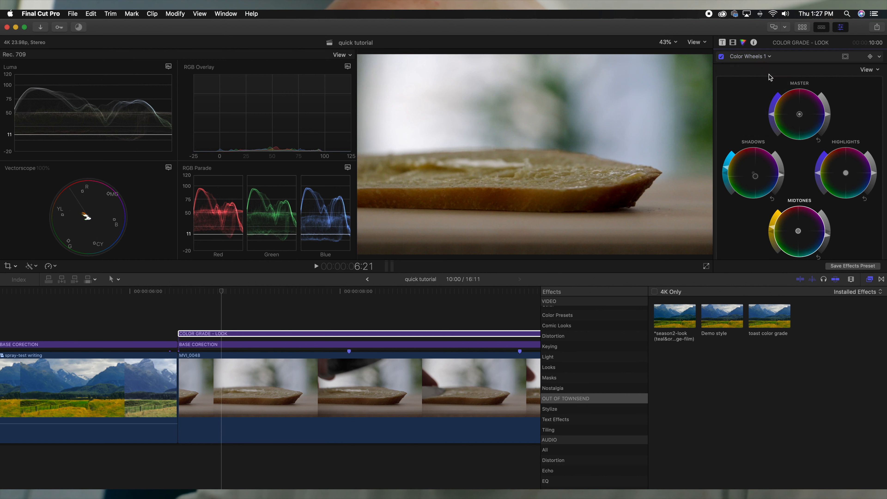
Show the Color Curves 1 controls for COLOR GRADE - LOOK and scroll to the Blue curve and Mix
click(749, 56)
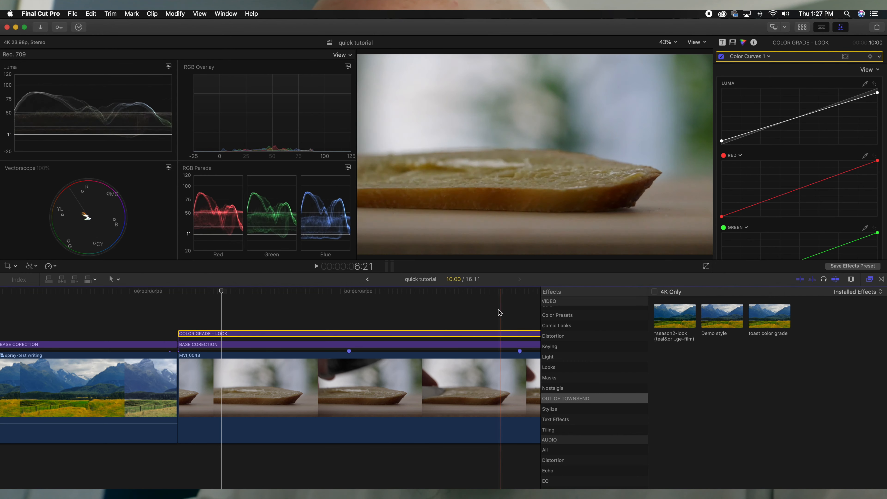
click(471, 337)
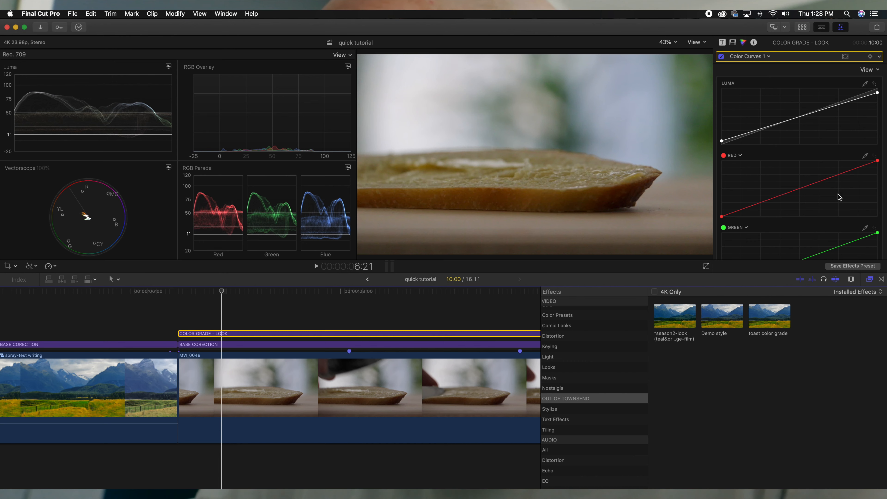
scroll(down, 3)
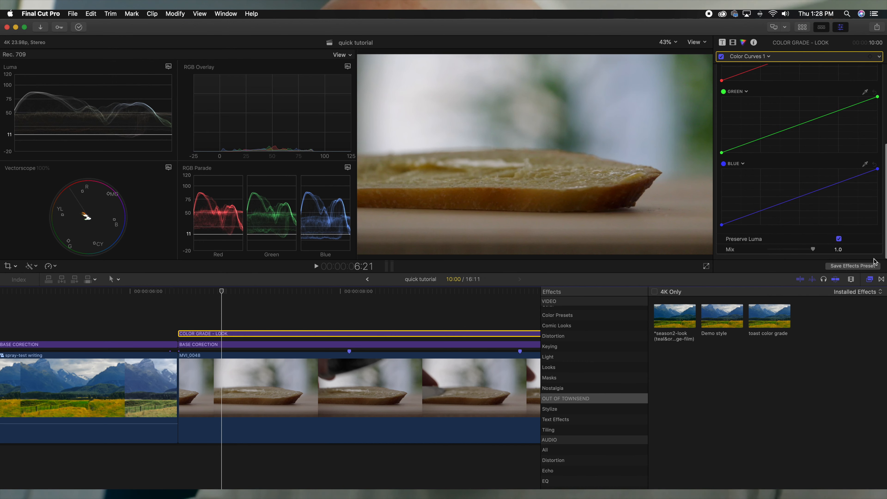
Save the grade as the 'demo color grade' effects preset and find it among the installed presets
click(853, 266)
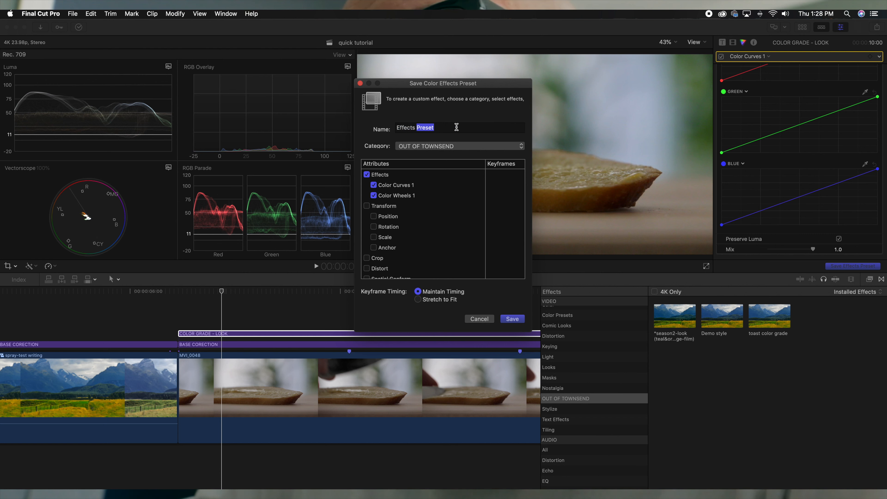
text(demo color g)
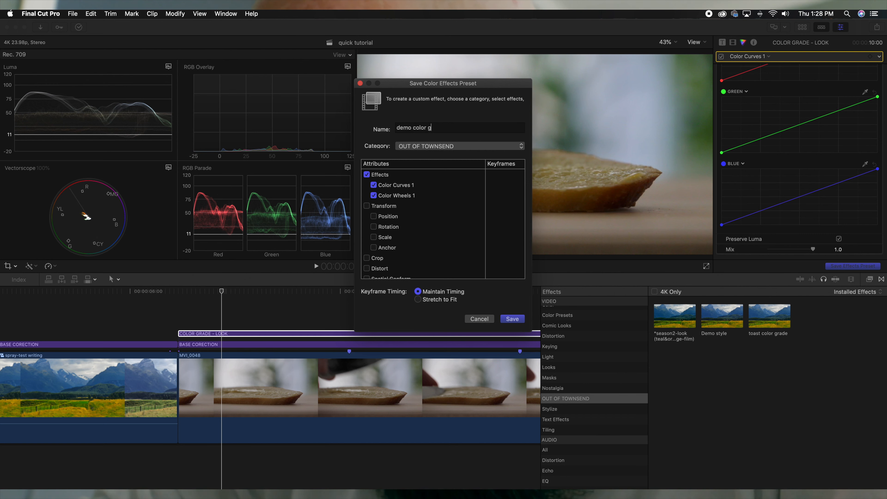
text(rade)
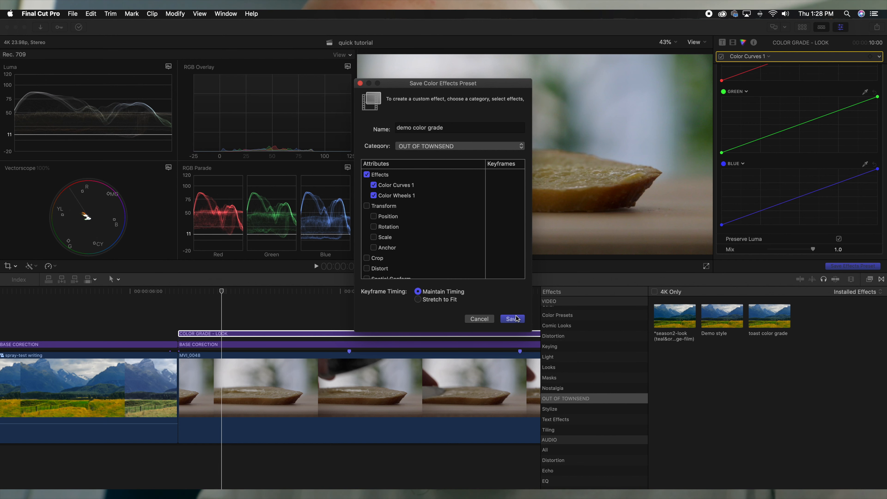
click(511, 319)
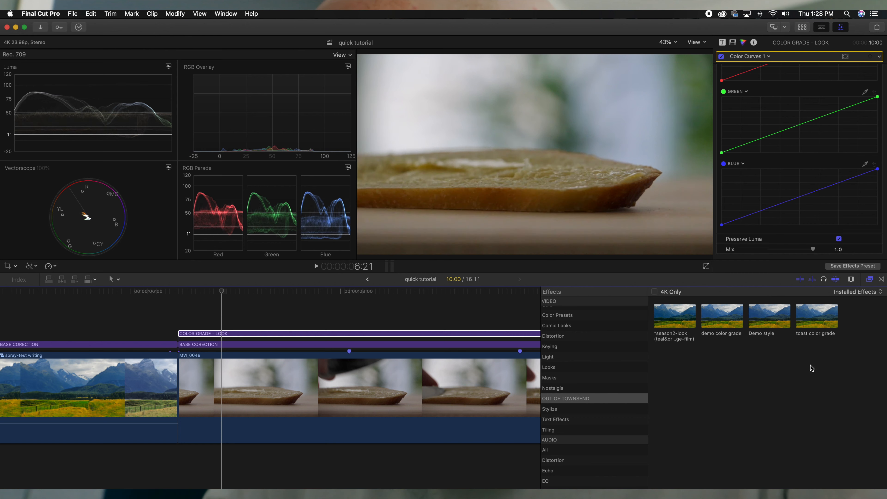
mouse_move(694, 409)
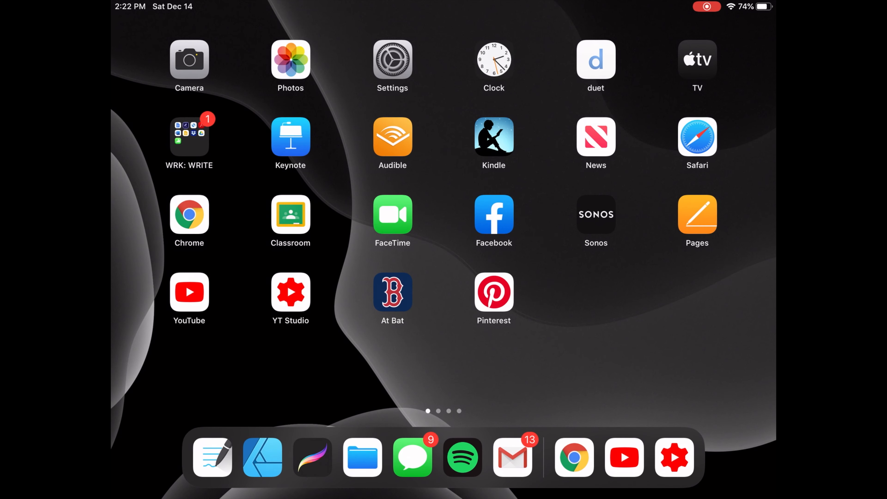
Swipe up to the iPad home screen showing the app grid
click(312, 457)
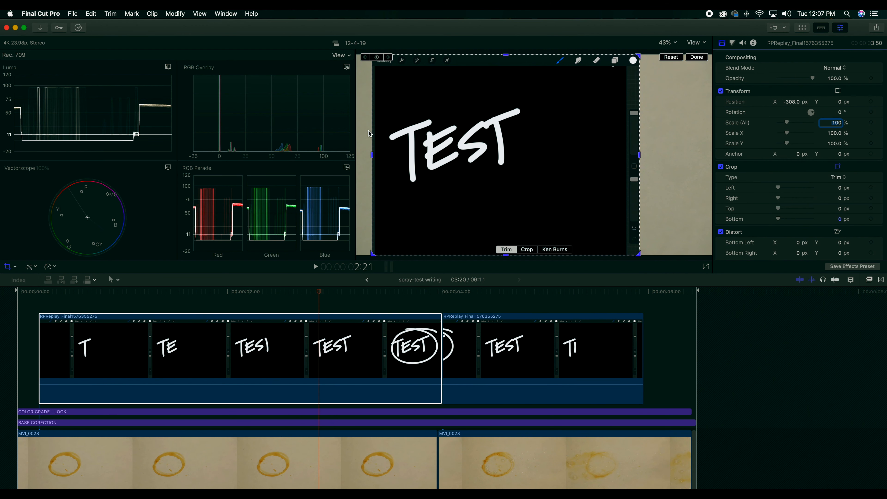
mouse_move(620, 131)
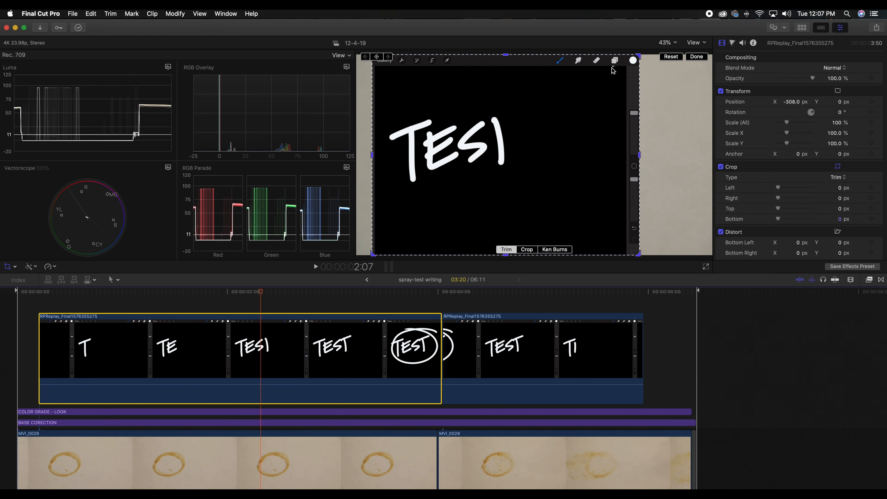
mouse_move(644, 77)
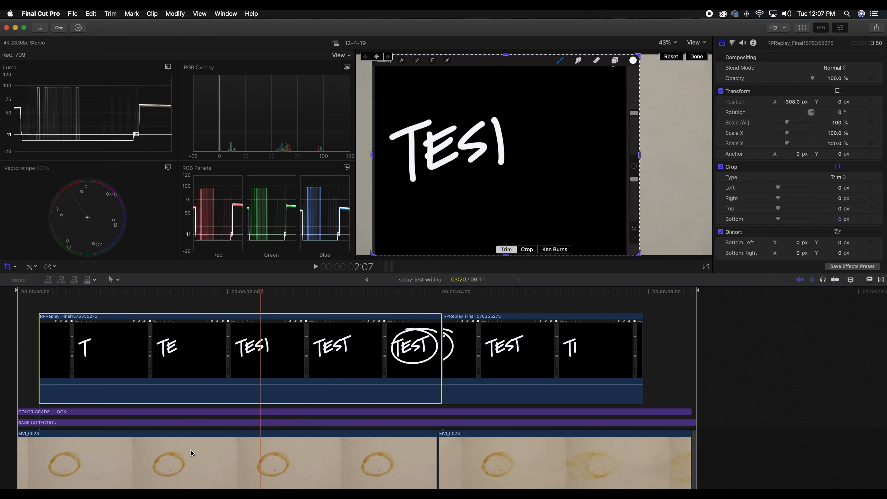
mouse_move(510, 64)
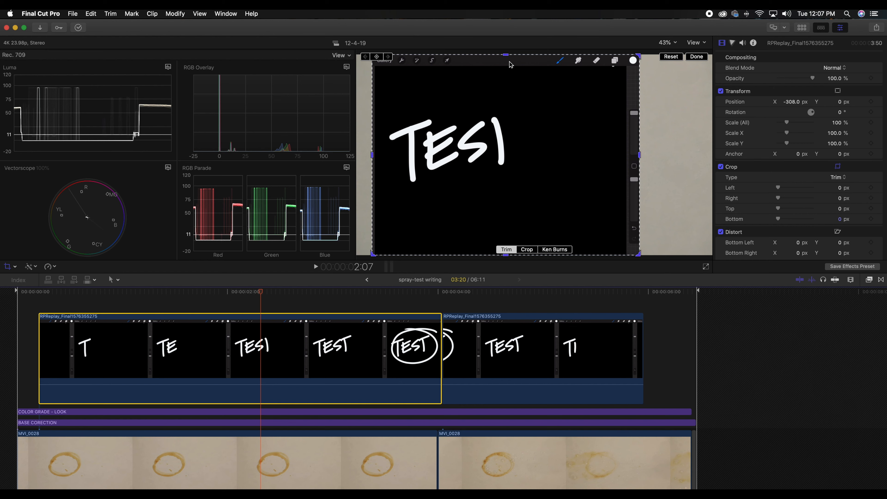
mouse_move(783, 74)
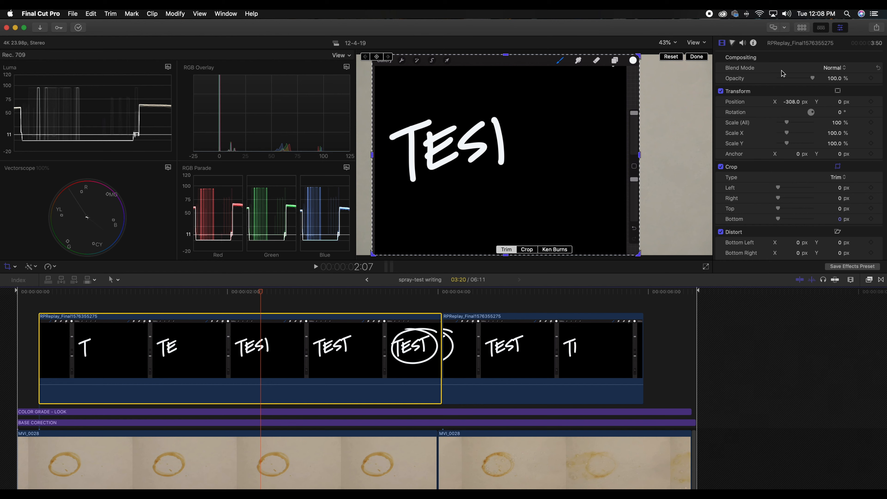
Set the scaled TEST clip's blend mode to Lighten and preview it near the start of the clip
click(832, 68)
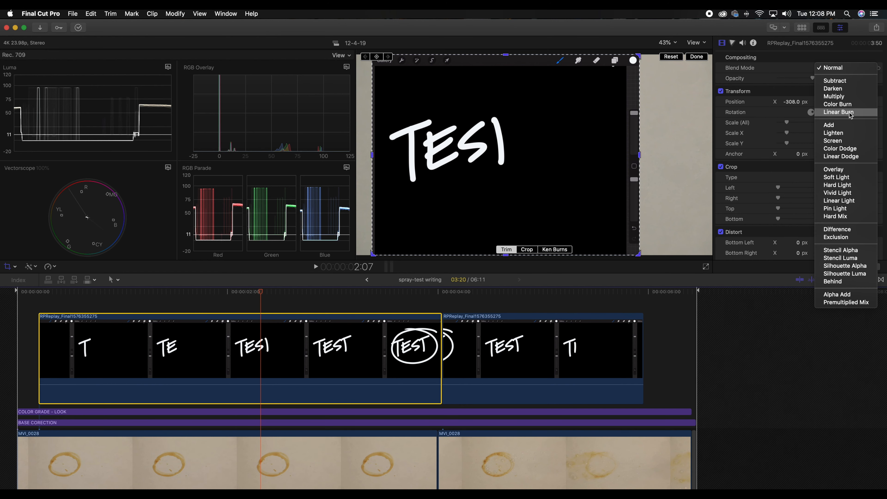
click(833, 133)
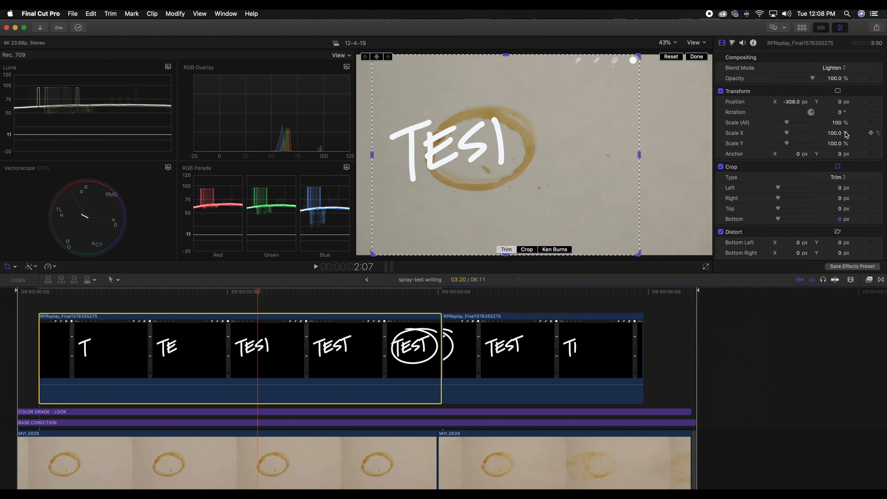
mouse_move(577, 163)
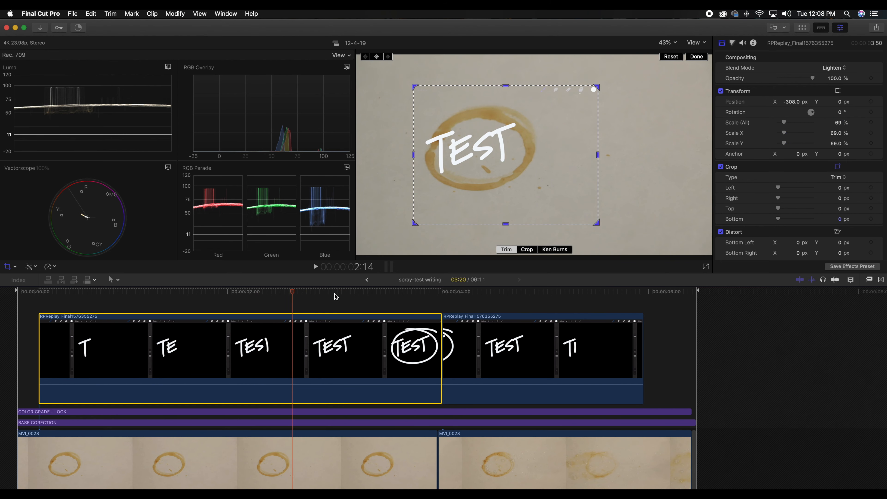
click(396, 292)
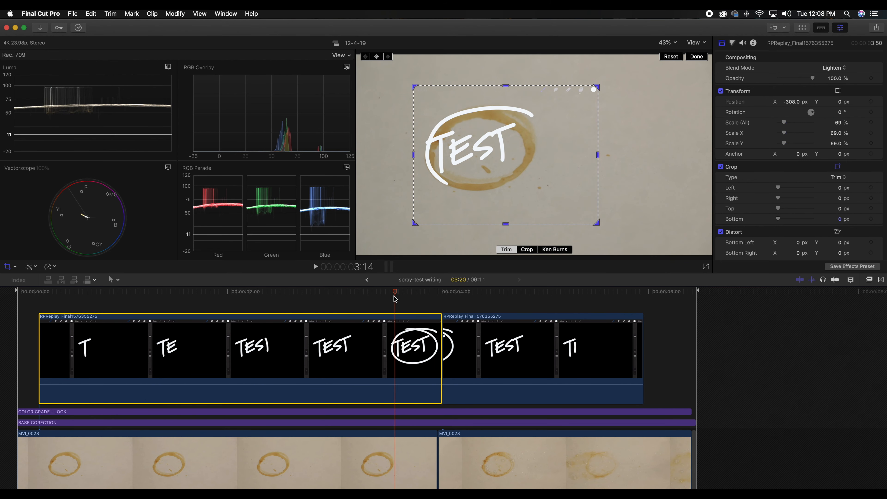
click(93, 292)
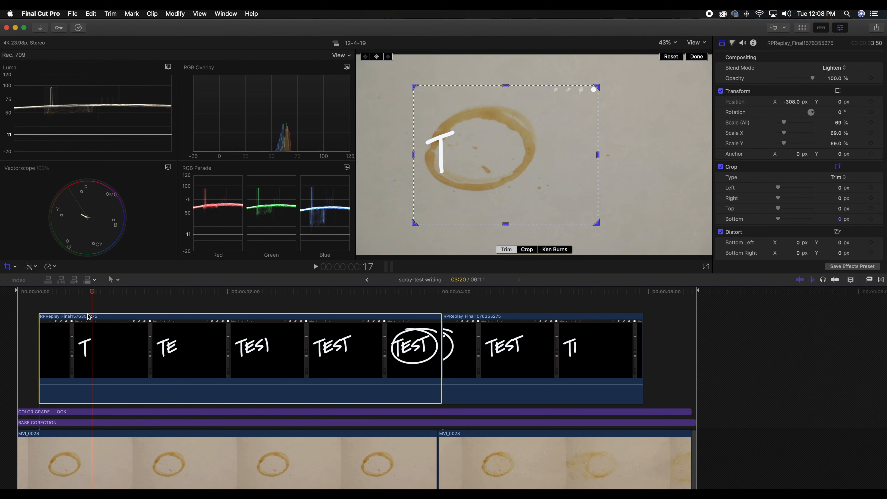
click(73, 292)
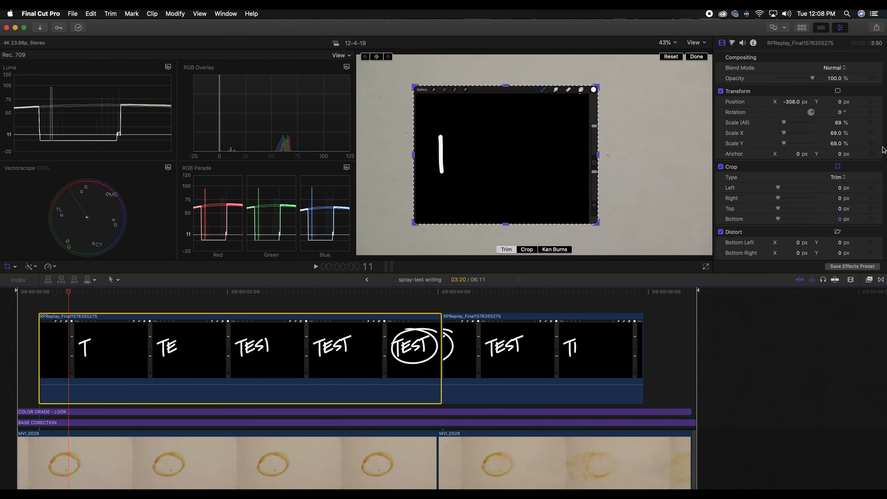
mouse_move(565, 134)
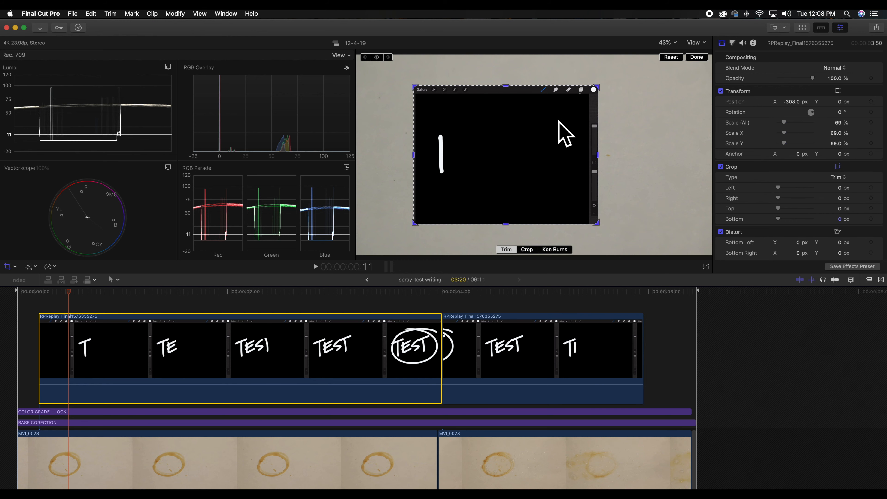
Start a Trim crop on the TEST recording to frame just the circled word
click(227, 292)
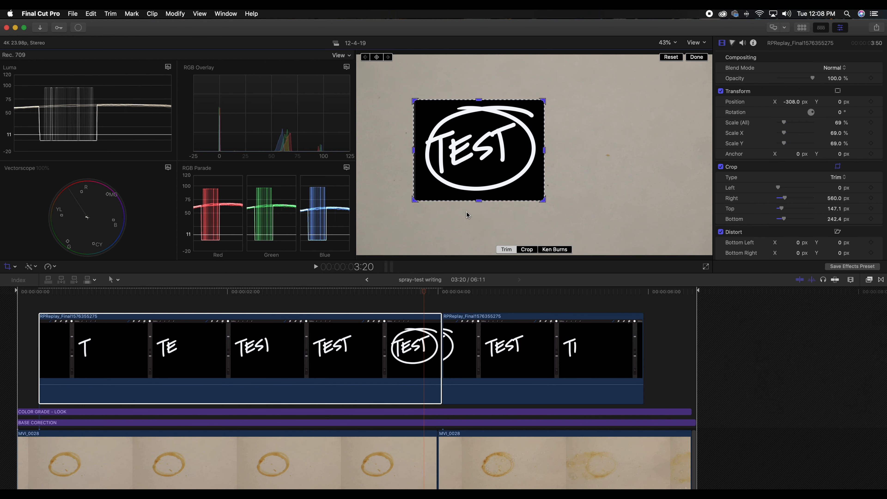
mouse_move(438, 169)
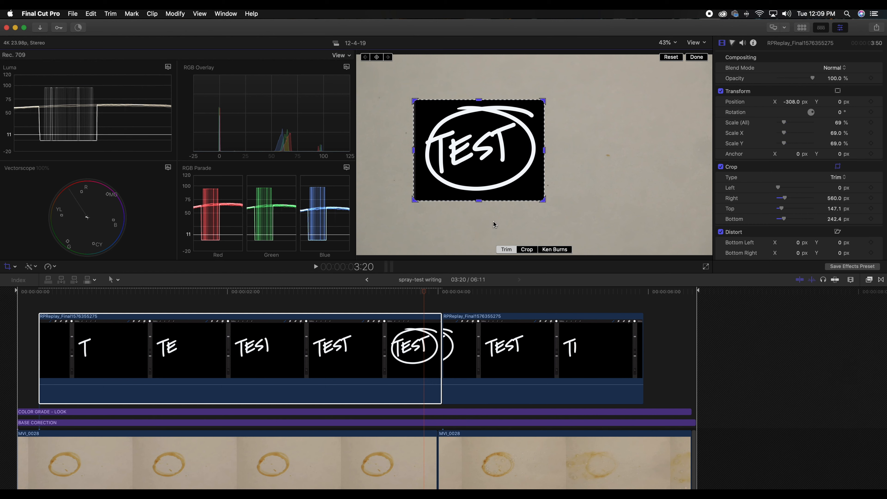
Set the first TEST clip's blend mode to Lighten so the coffee ring shows through
click(832, 68)
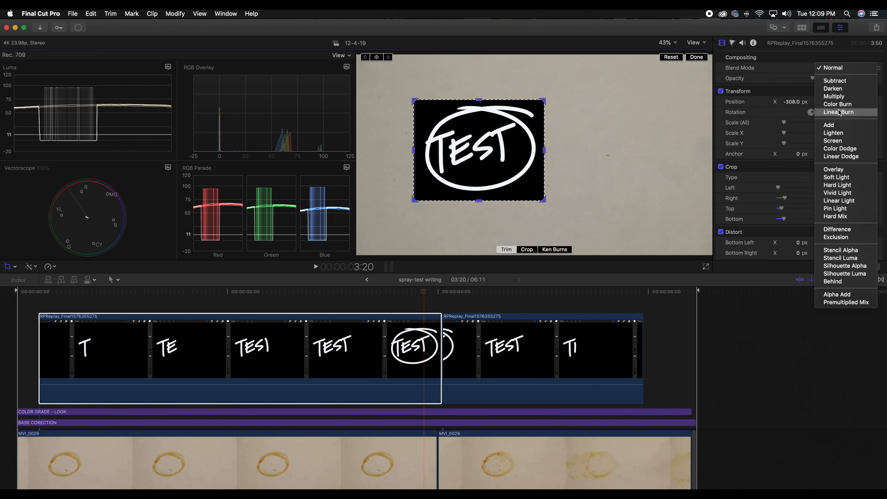
click(832, 132)
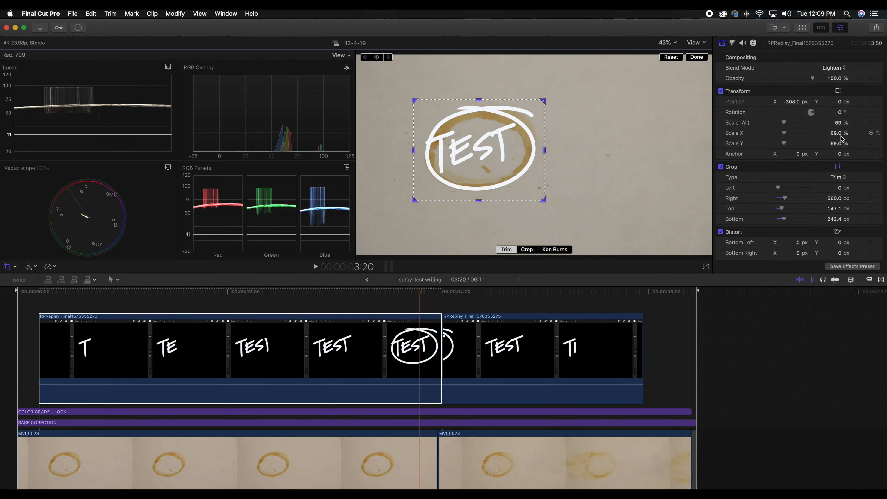
click(372, 292)
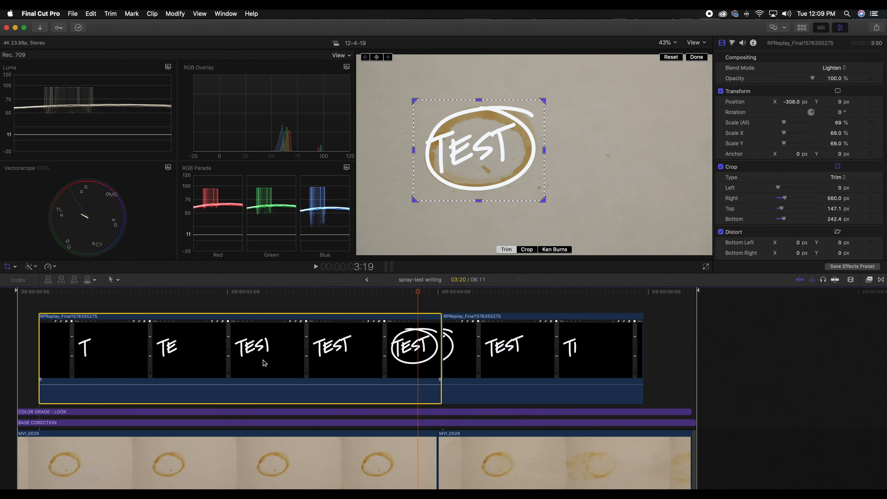
mouse_move(331, 355)
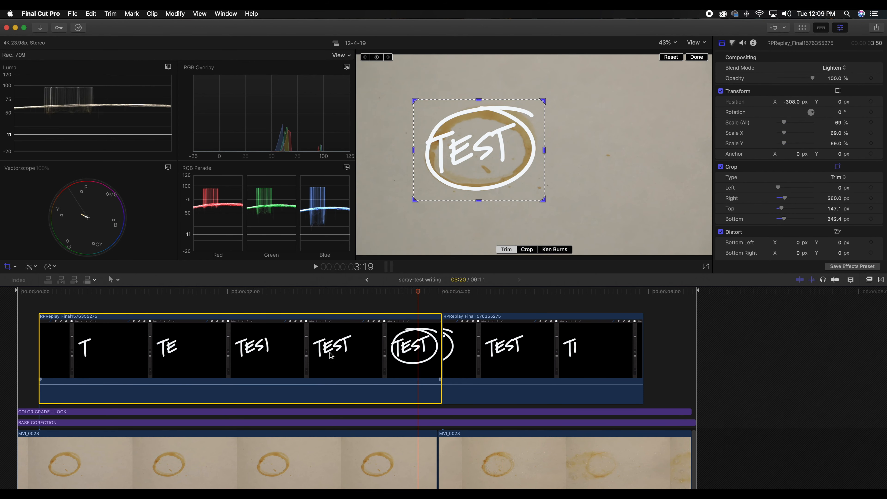
Select the second TEST clip and set its blend mode to Lighten as well
click(515, 346)
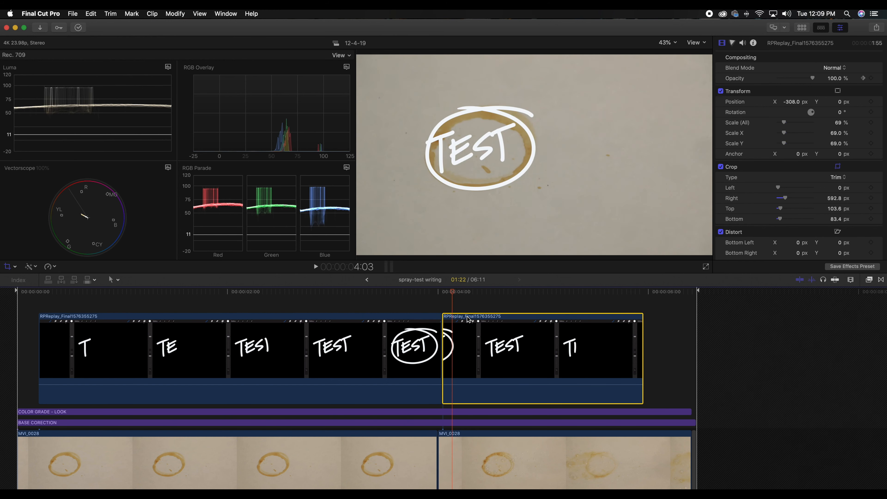
click(831, 67)
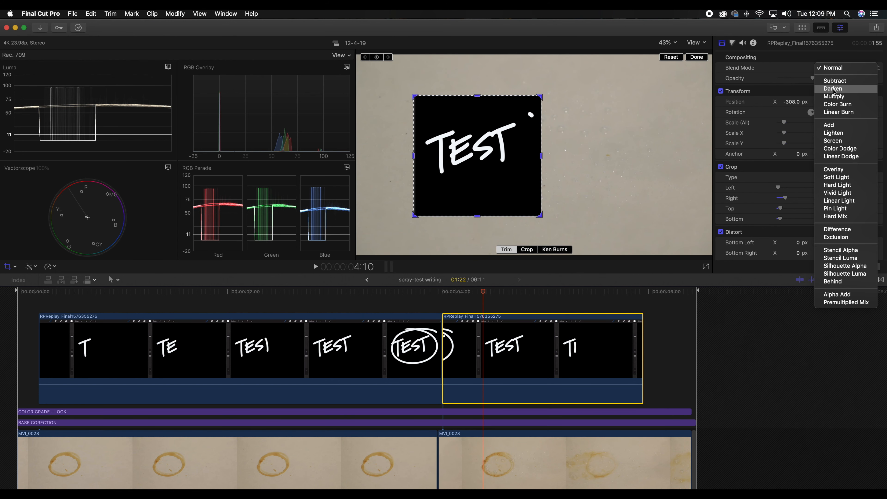
mouse_move(834, 132)
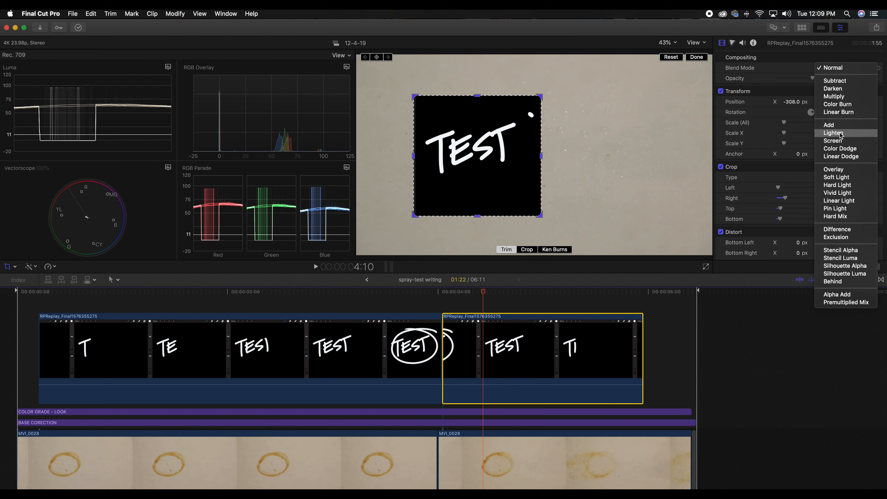
click(833, 133)
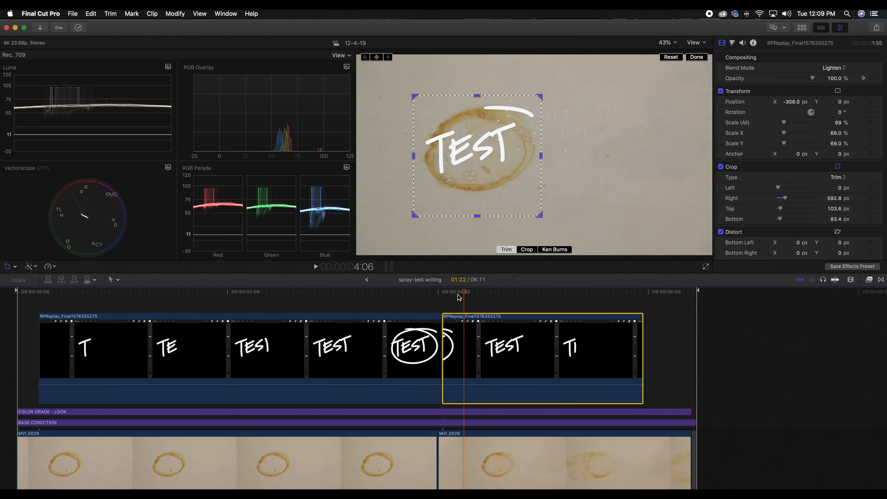